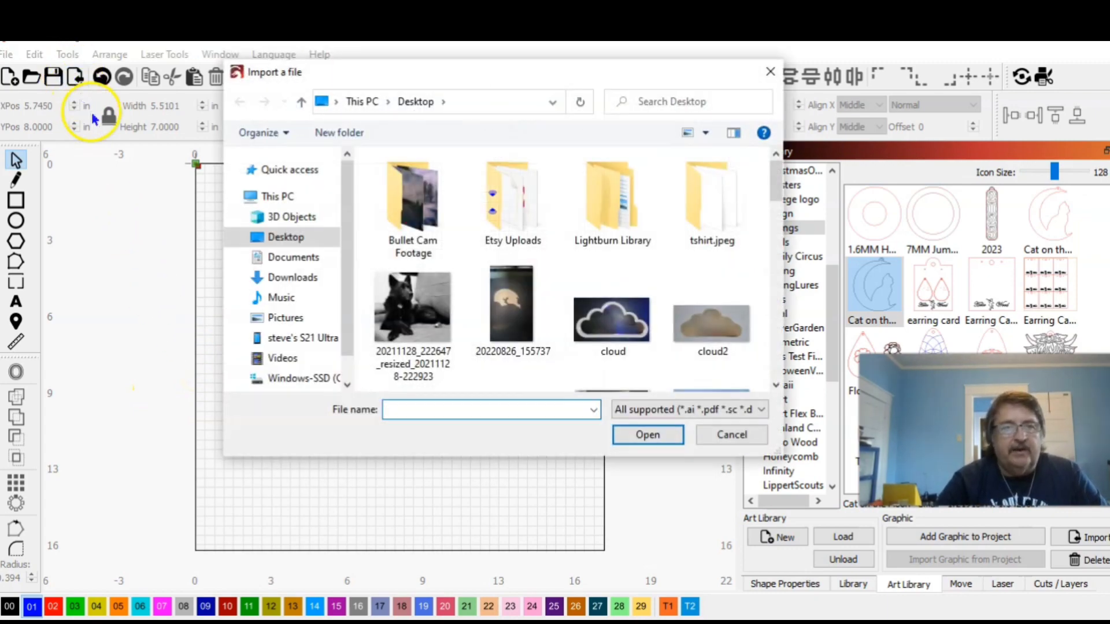
- Import the Desktop photo 20220826_155737 of the scrap piece onto the canvas
{"action": "left_click", "coordinate": [512, 305]}
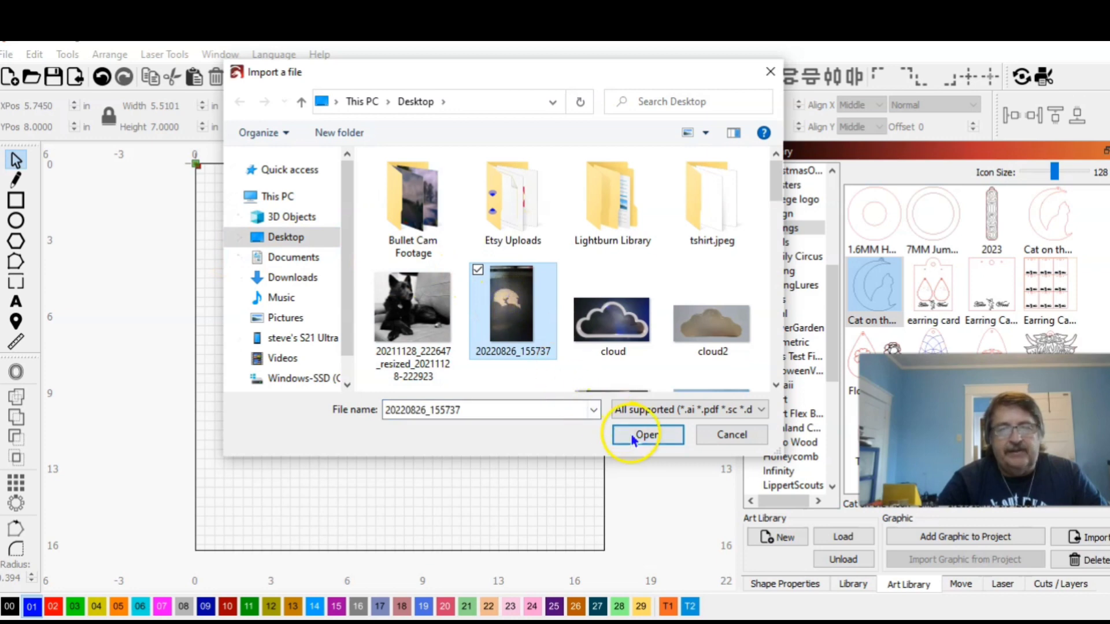
{"action": "left_click", "coordinate": [646, 435]}
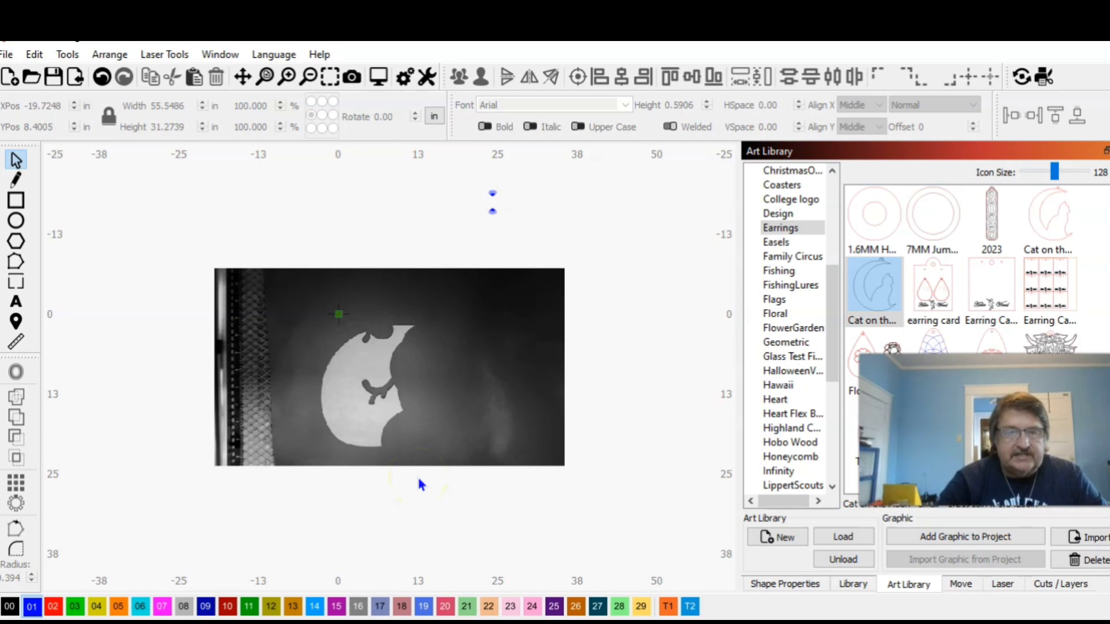
- Trace the scrap photo into a vector outline with Delete image after trace enabled
{"action": "right_click", "coordinate": [367, 391]}
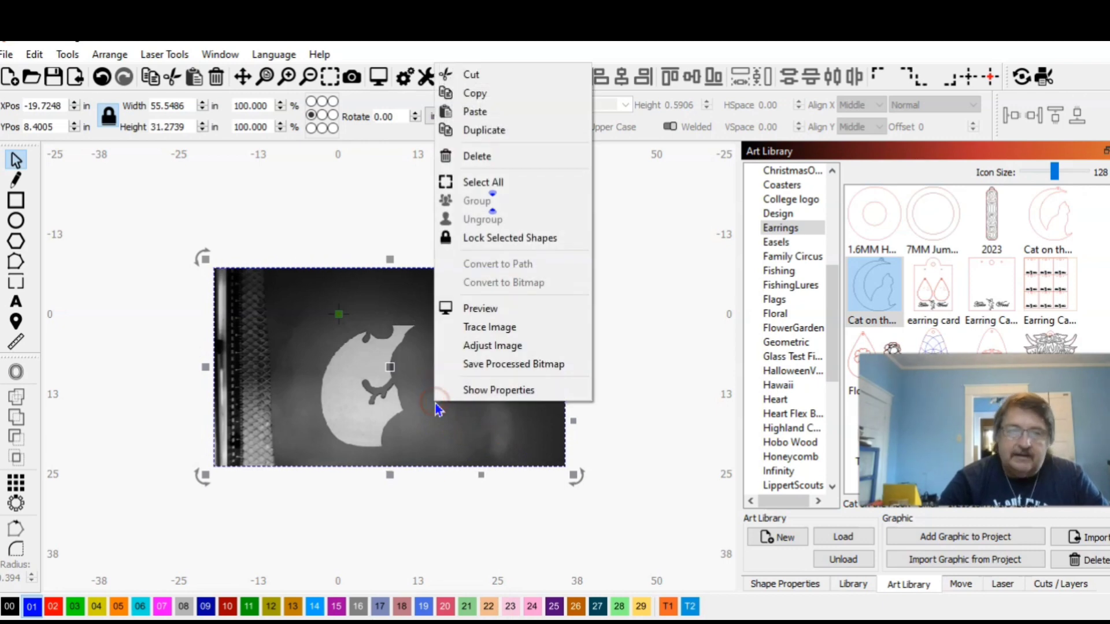
{"action": "left_click", "coordinate": [489, 327]}
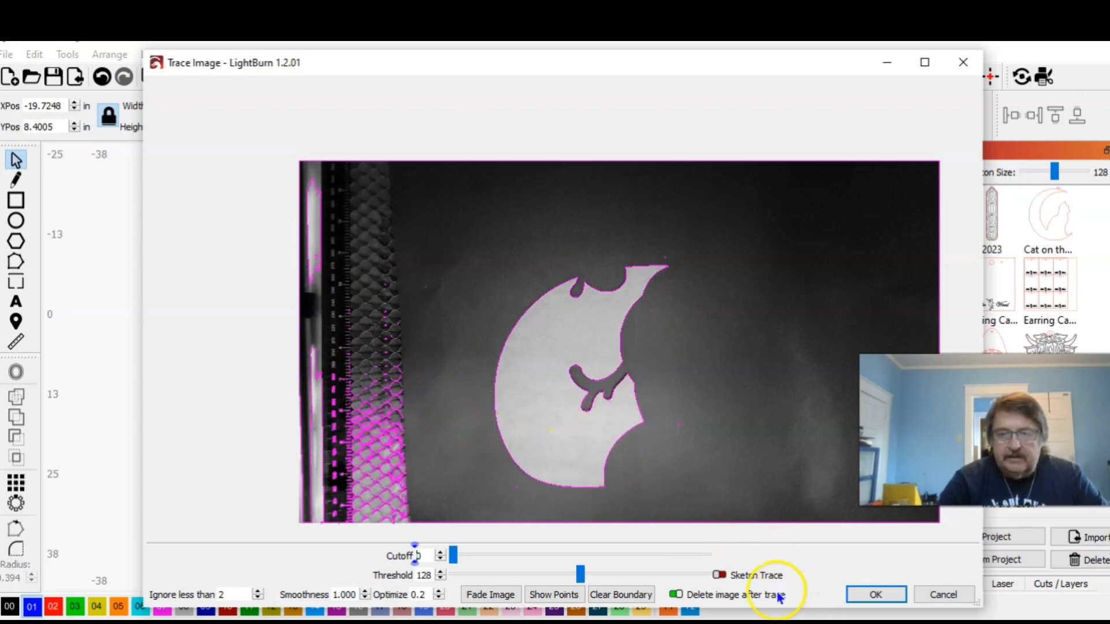
{"action": "left_click", "coordinate": [876, 594]}
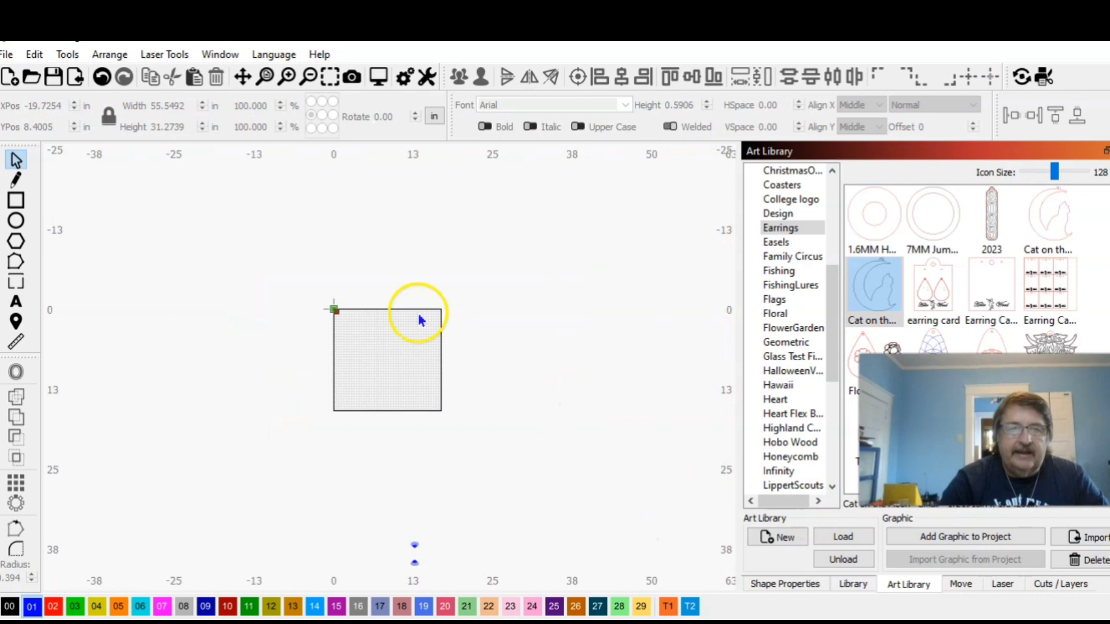
- Move the traced scrap outline from the top-left onto the workspace square
{"action": "left_click", "coordinate": [308, 77]}
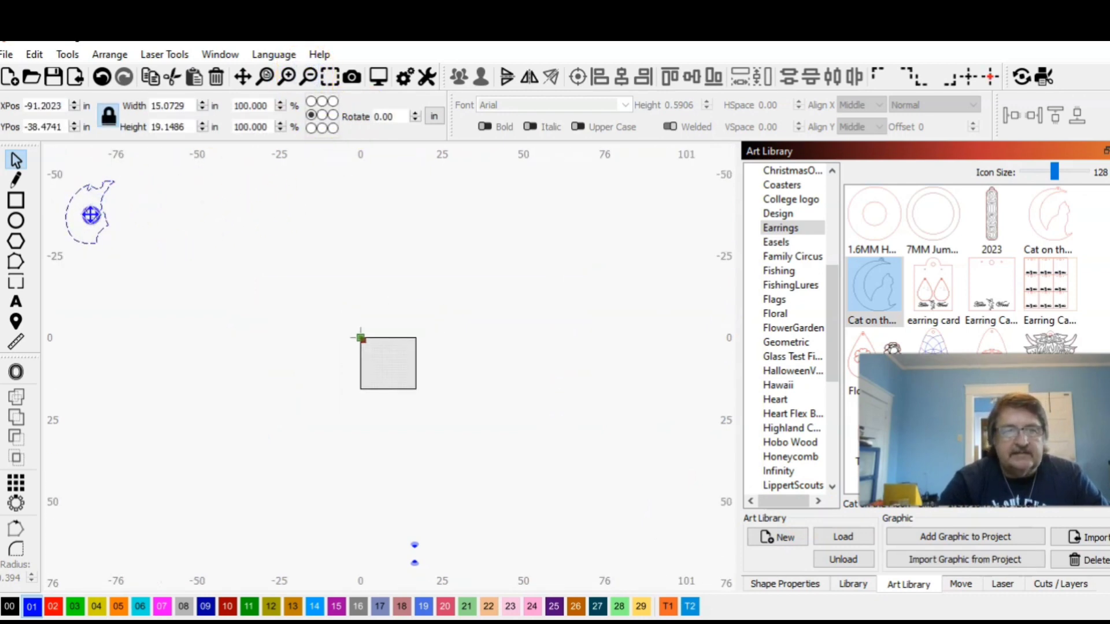
{"action": "left_click_drag", "start_coordinate": [90, 215], "coordinate": [387, 357]}
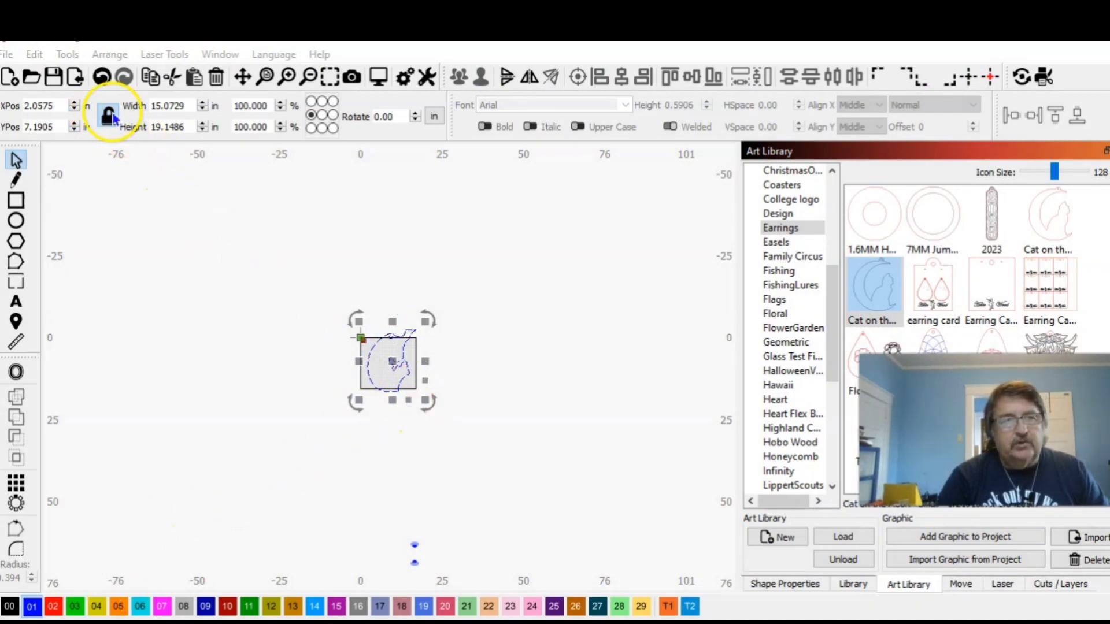
- Scale the scrap outline proportionally to 7.3 inches tall, about 5.75 wide
{"action": "left_click", "coordinate": [106, 115]}
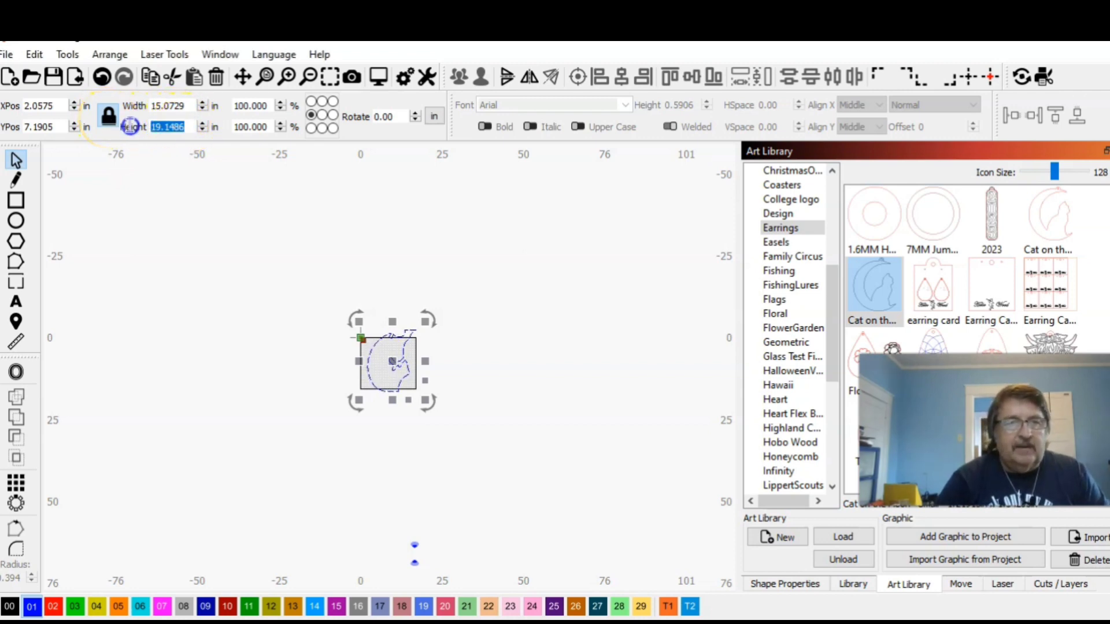
{"action": "type", "text": "7"}
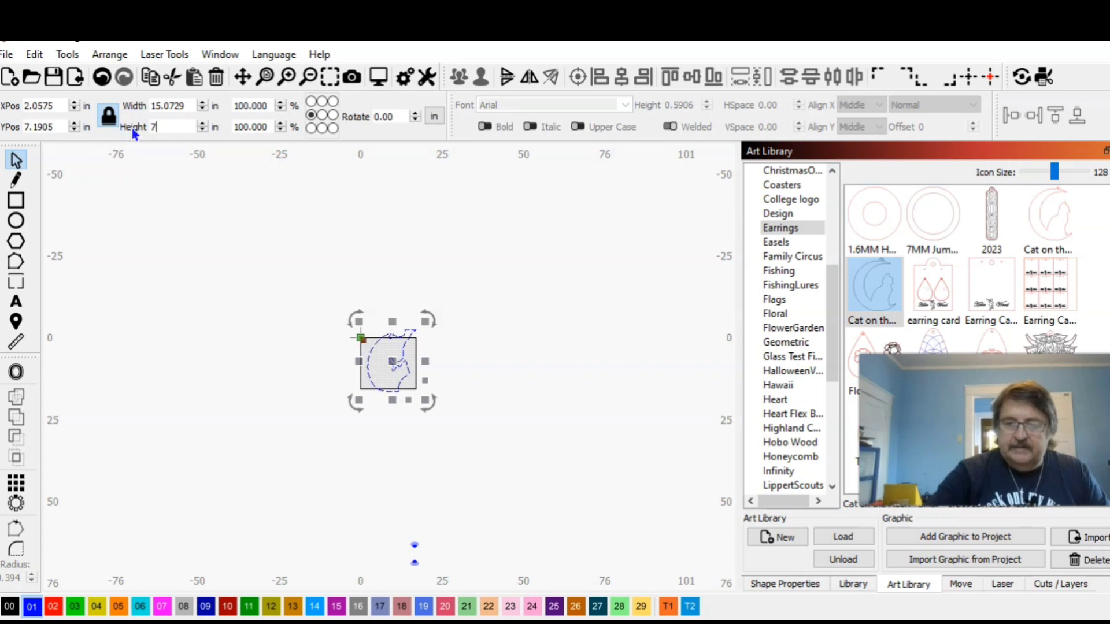
{"action": "type", "text": ".3"}
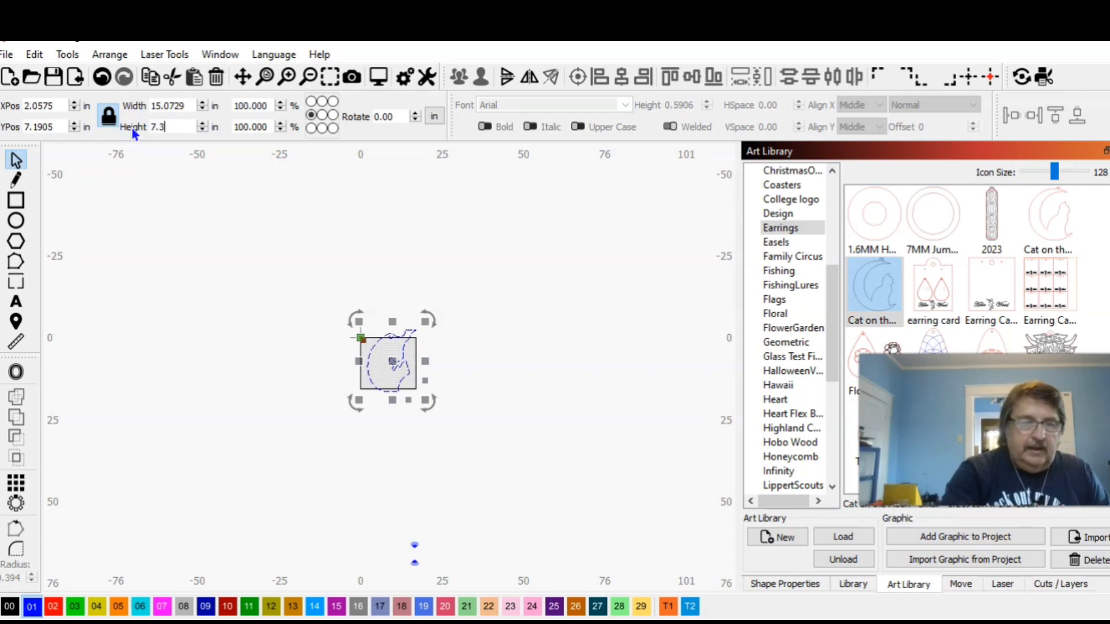
{"action": "key", "text": "Enter"}
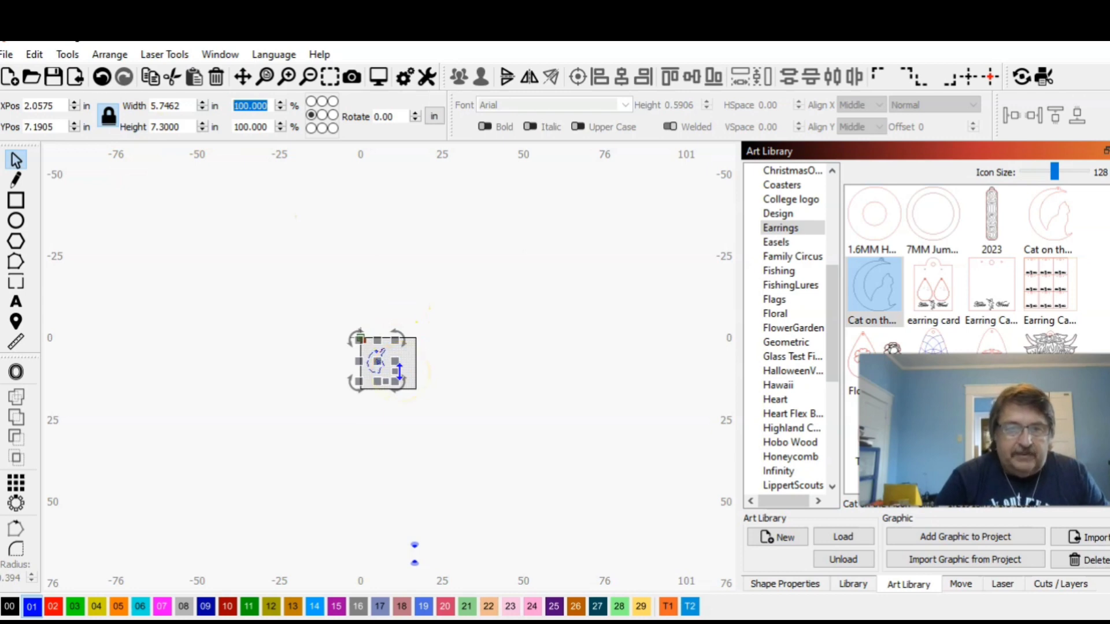
{"action": "left_click", "coordinate": [328, 77]}
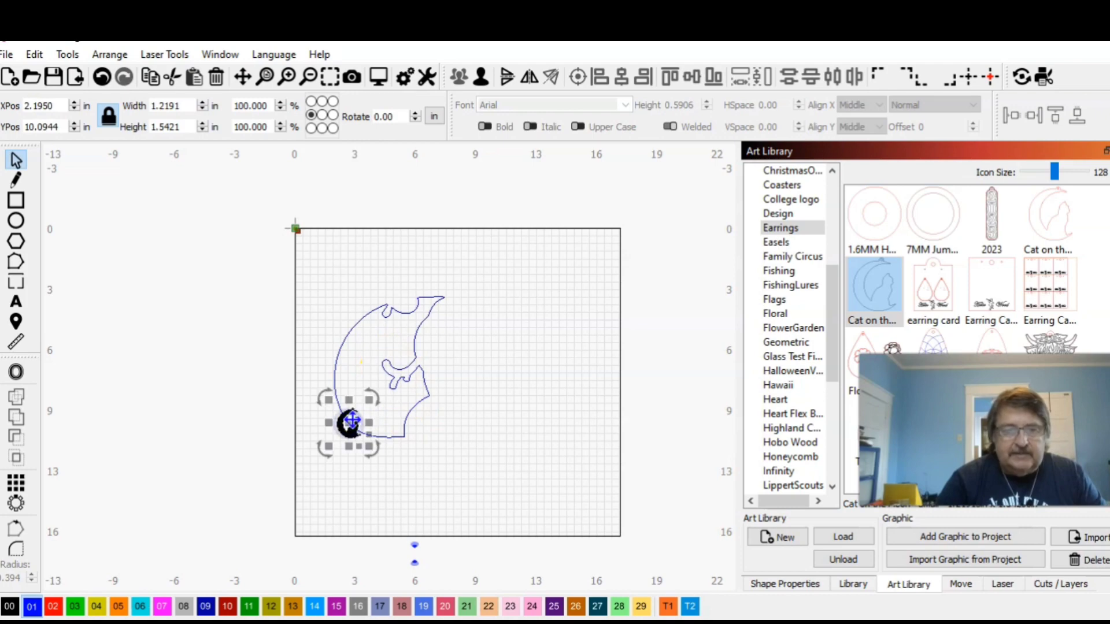
- Grid Array the cat earring into 3 columns by 3 rows, nine copies
{"action": "left_click", "coordinate": [16, 482]}
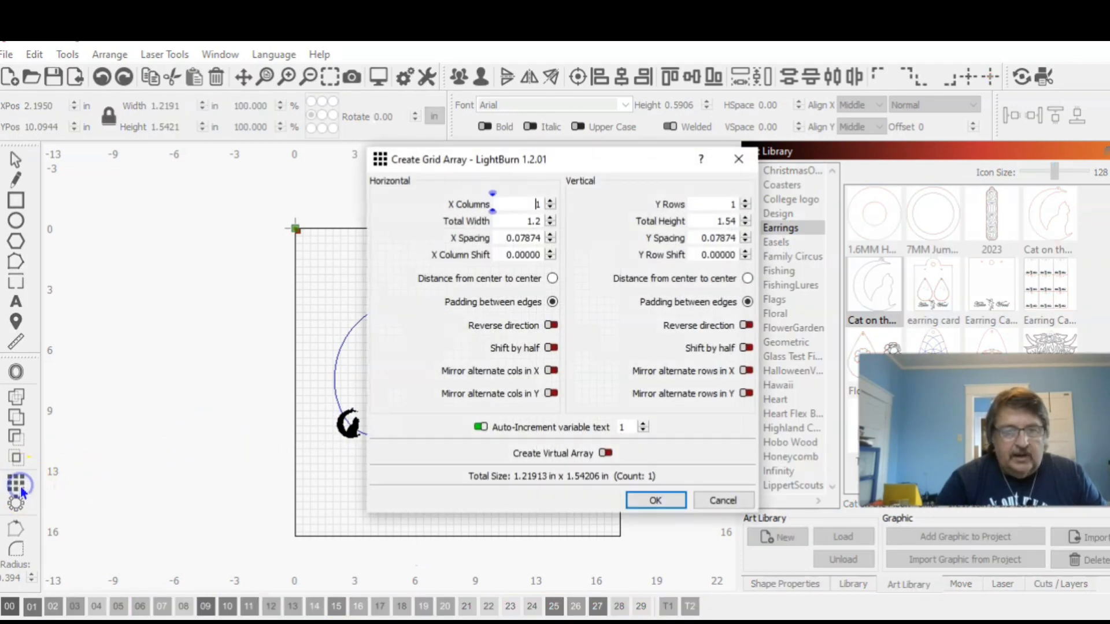
{"action": "mouse_move", "coordinate": [574, 159]}
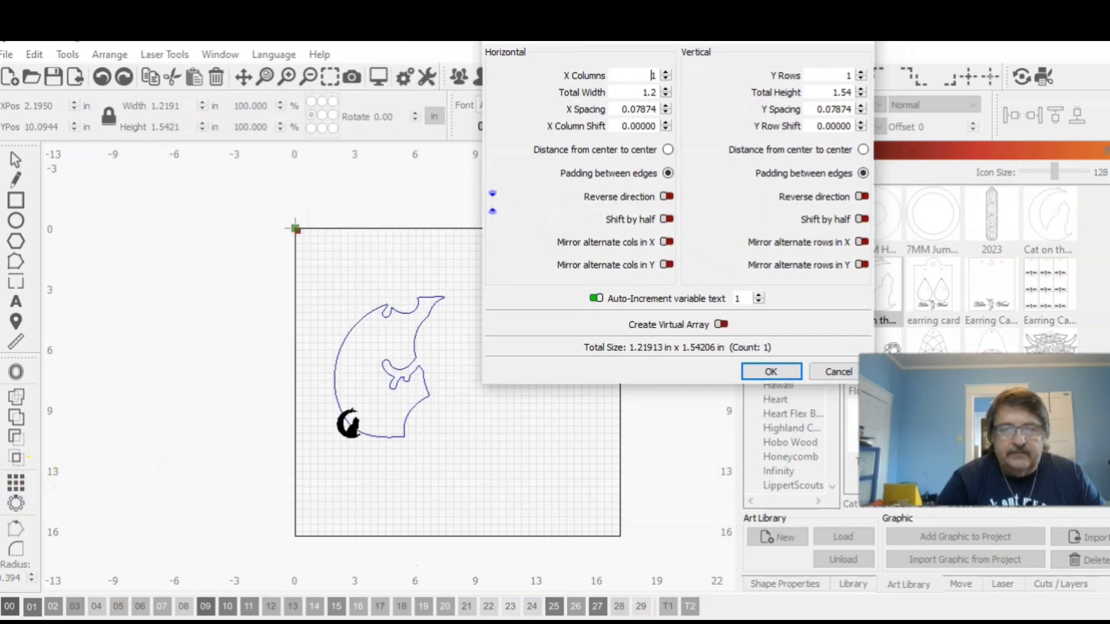
{"action": "left_click", "coordinate": [665, 72]}
{"action": "type", "text": "3"}
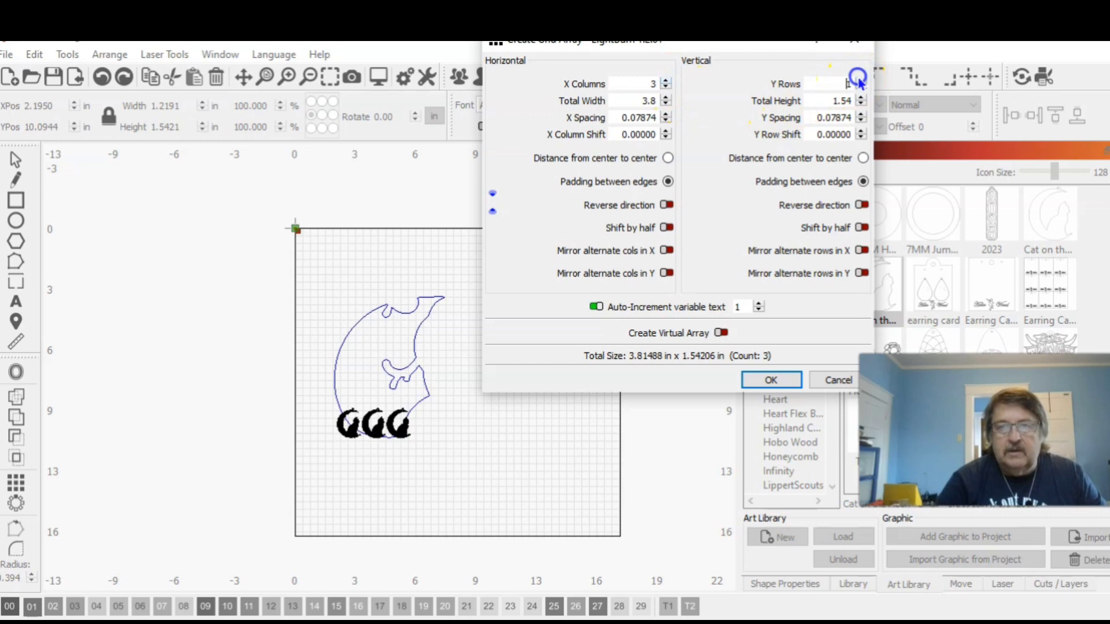
{"action": "left_click", "coordinate": [860, 80]}
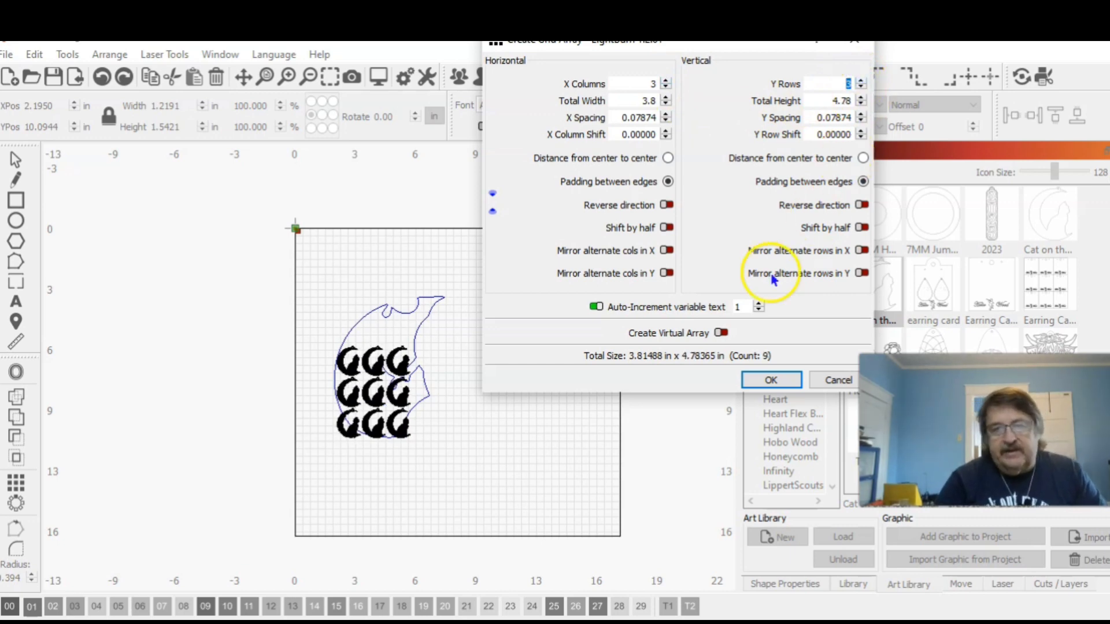
{"action": "left_click", "coordinate": [771, 379]}
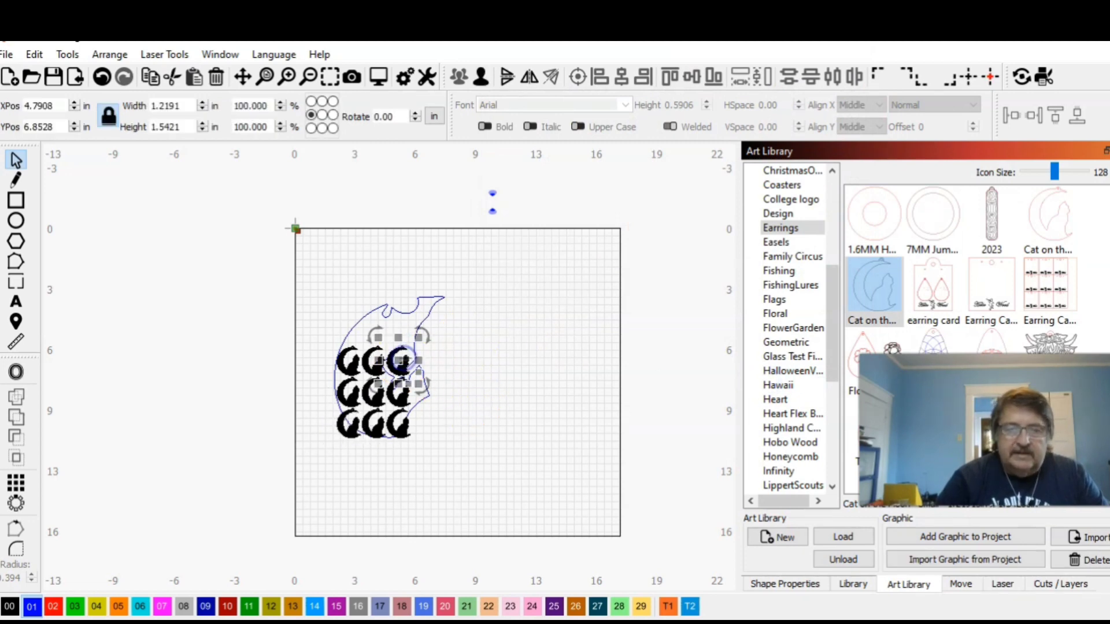
- Delete the right-hand column of cats and move the outline with six cats left of the workspace
{"action": "left_click_drag", "start_coordinate": [396, 357], "coordinate": [397, 389]}
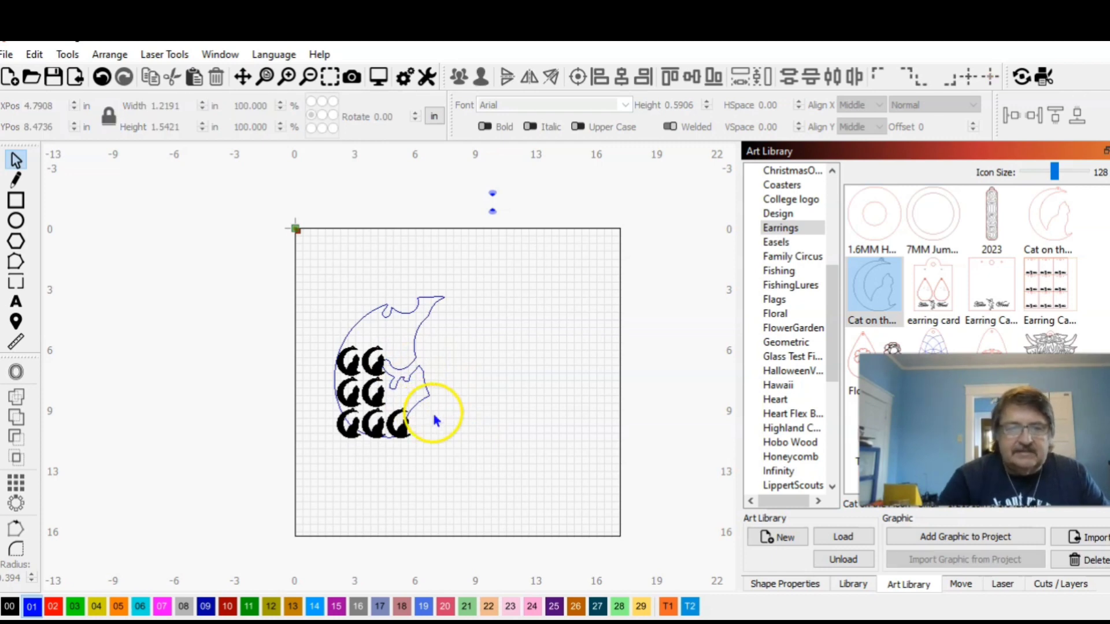
{"action": "left_click_drag", "start_coordinate": [434, 413], "coordinate": [407, 424]}
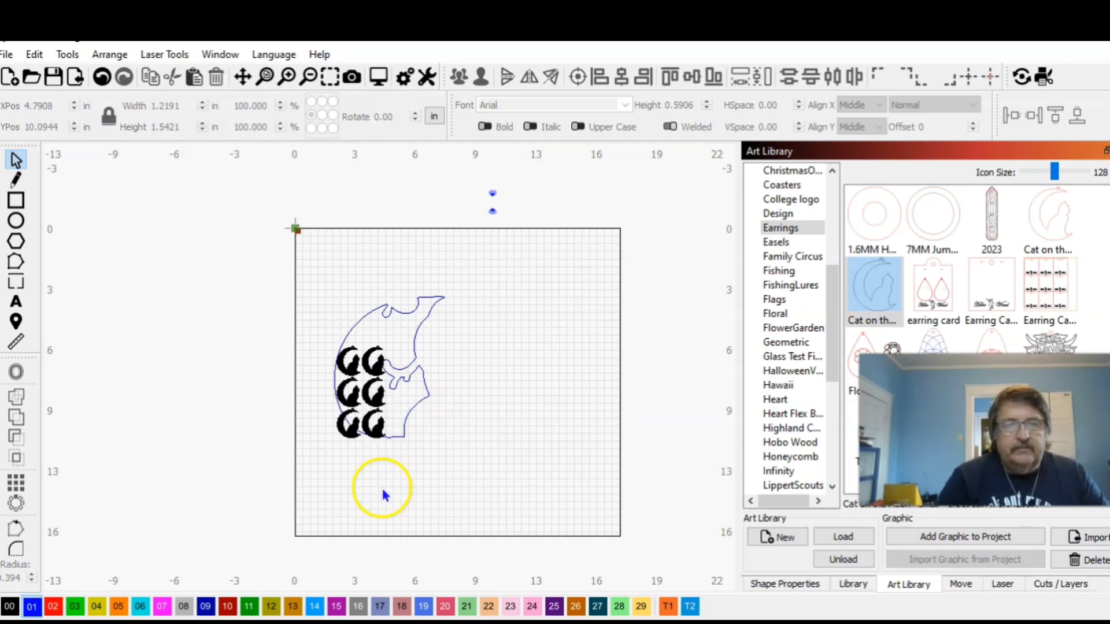
{"action": "left_click_drag", "start_coordinate": [383, 488], "coordinate": [449, 407]}
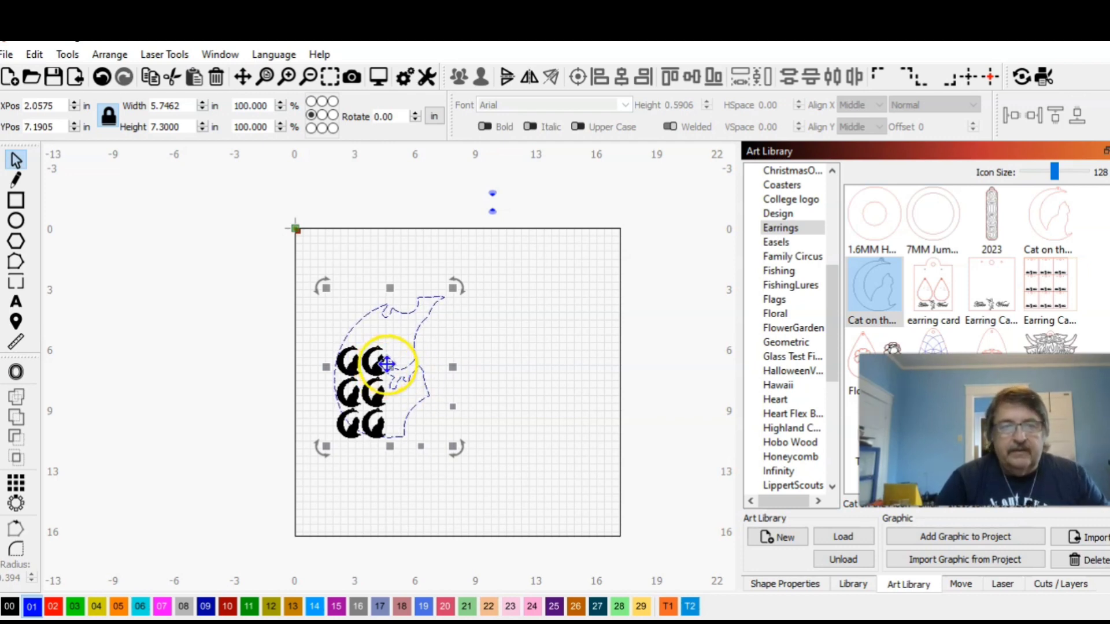
{"action": "left_click_drag", "start_coordinate": [390, 364], "coordinate": [81, 276]}
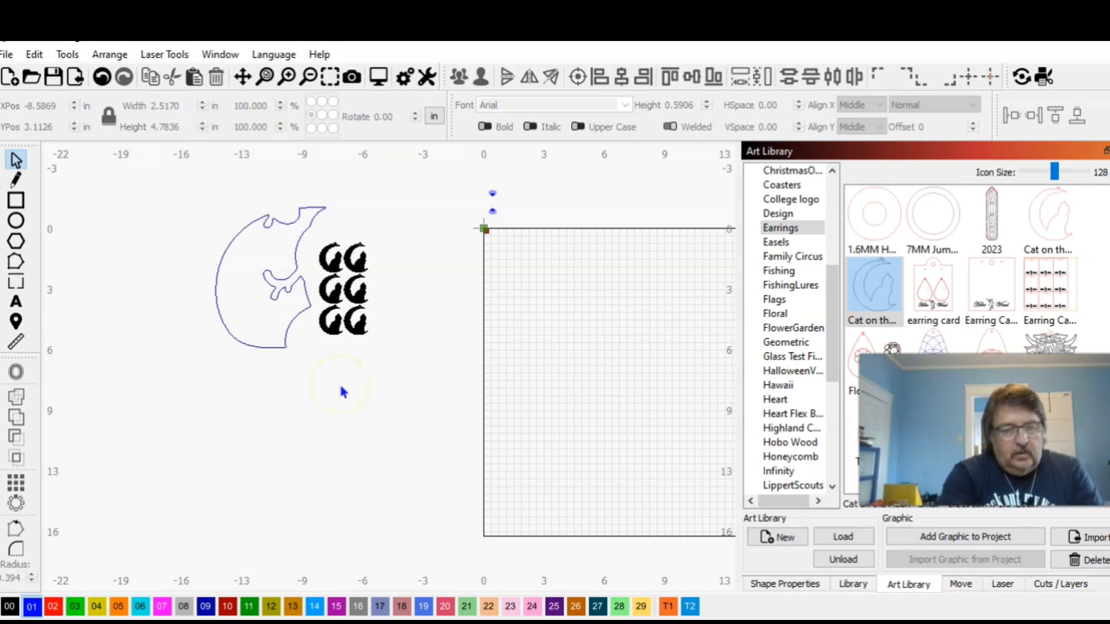
- Select the outline with all six cats and run Nest Selected, opening SVGnest
{"action": "left_click", "coordinate": [277, 281]}
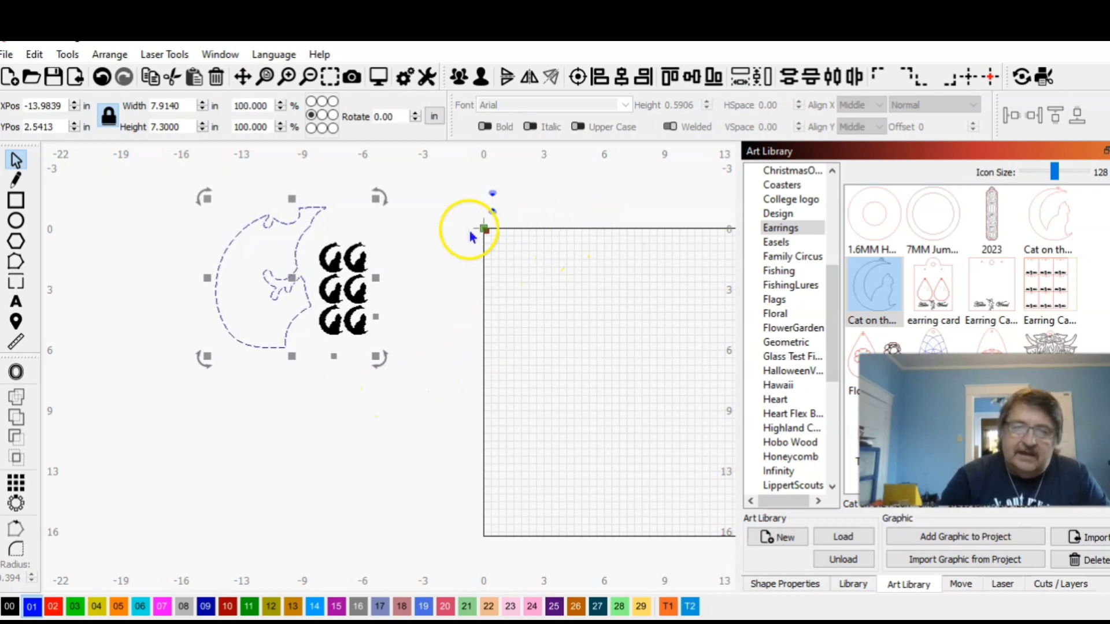
{"action": "mouse_move", "coordinate": [564, 506]}
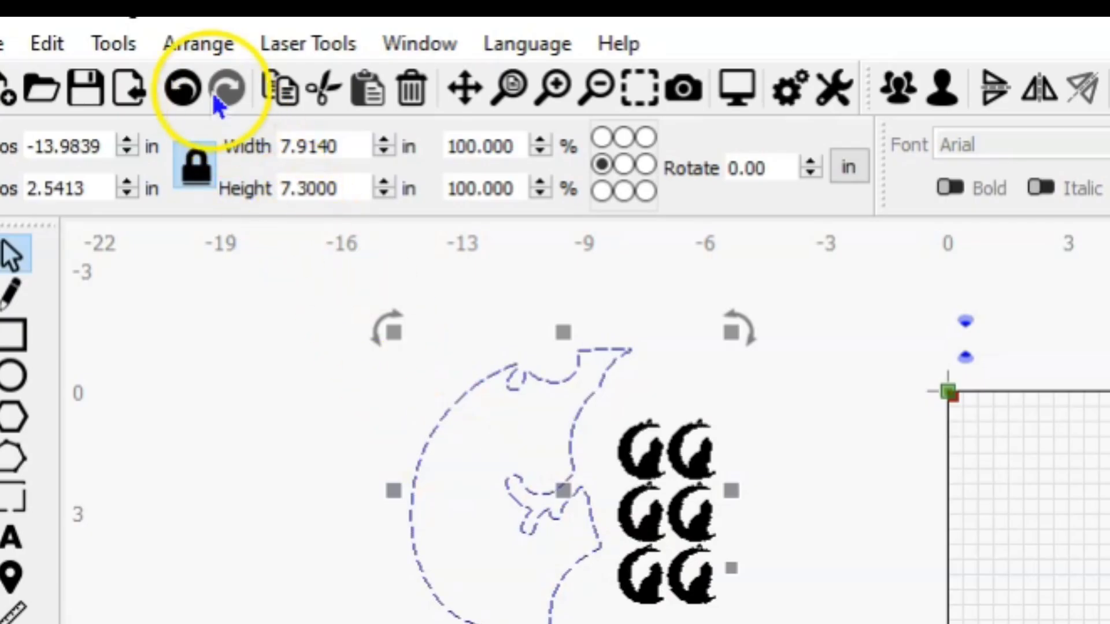
{"action": "left_click", "coordinate": [199, 43]}
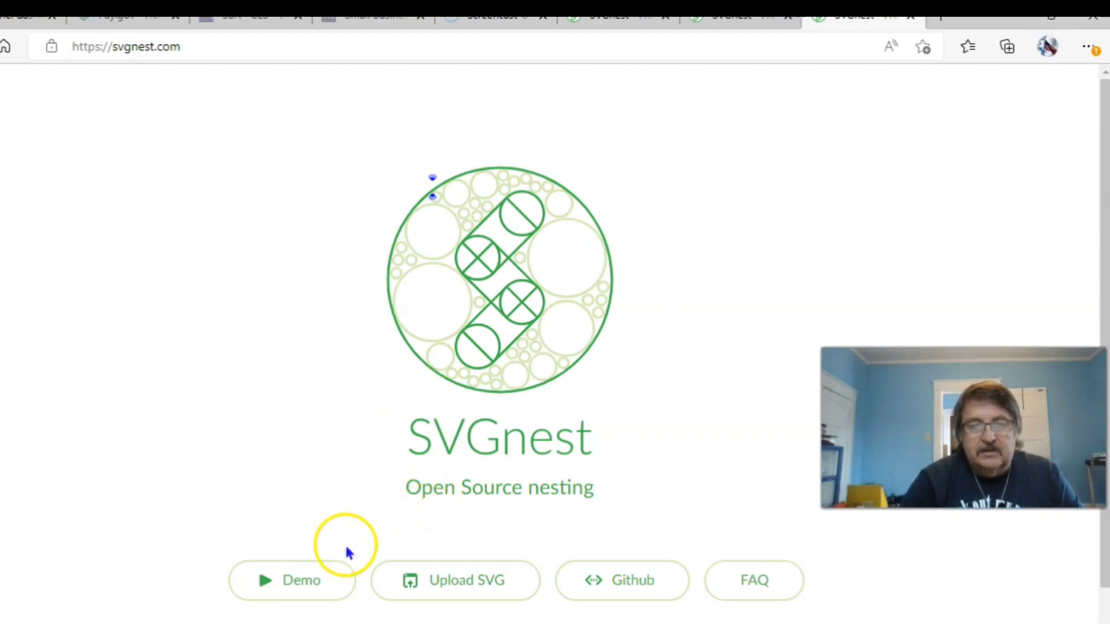
{"action": "mouse_move", "coordinate": [399, 451]}
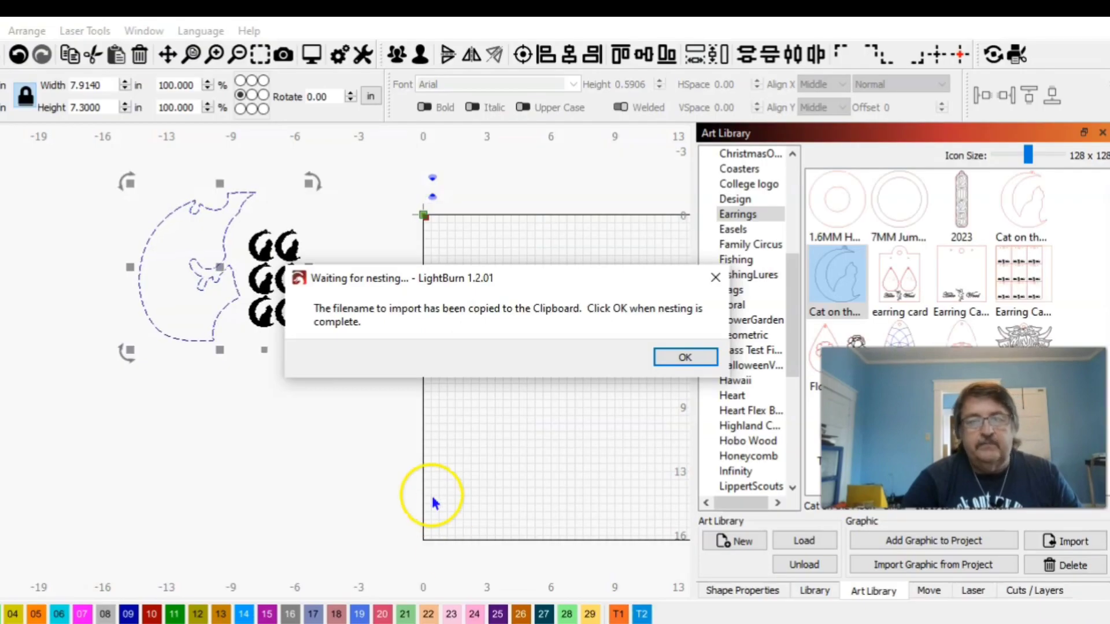
{"action": "mouse_move", "coordinate": [386, 315]}
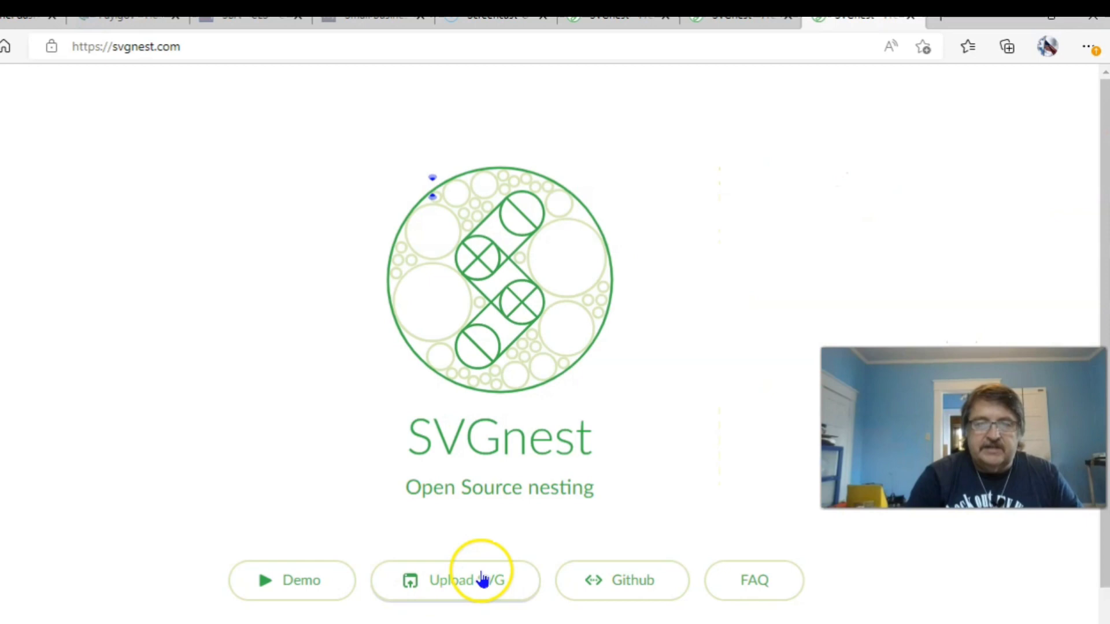
{"action": "left_click", "coordinate": [465, 581]}
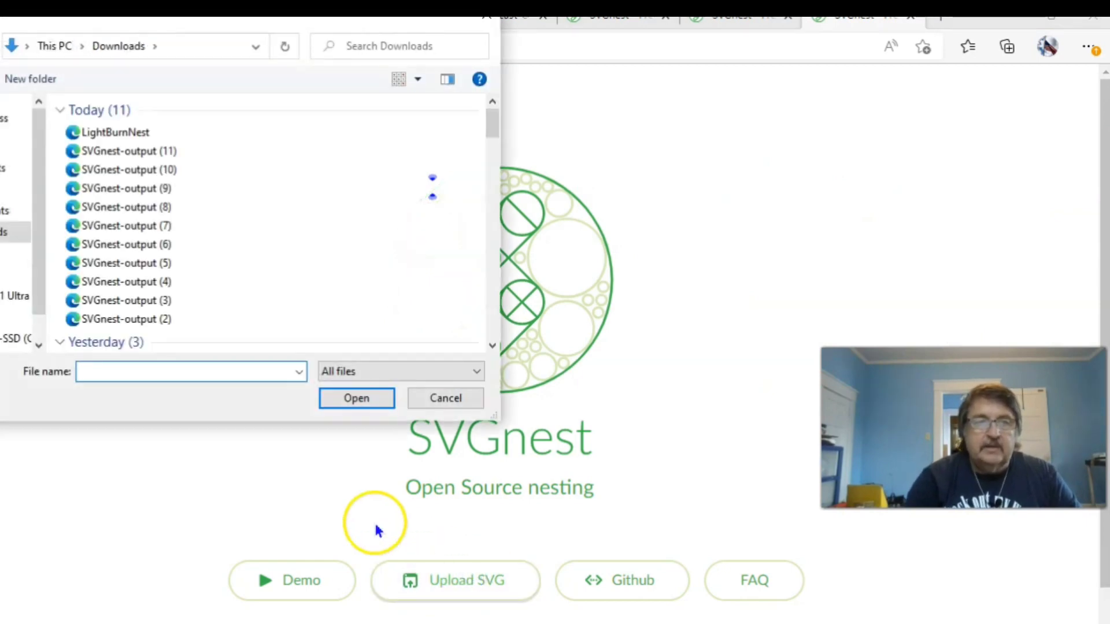
- Load Downloads\LightBurnNest.svg into SVGnest by pasting its path
{"action": "right_click", "coordinate": [127, 379]}
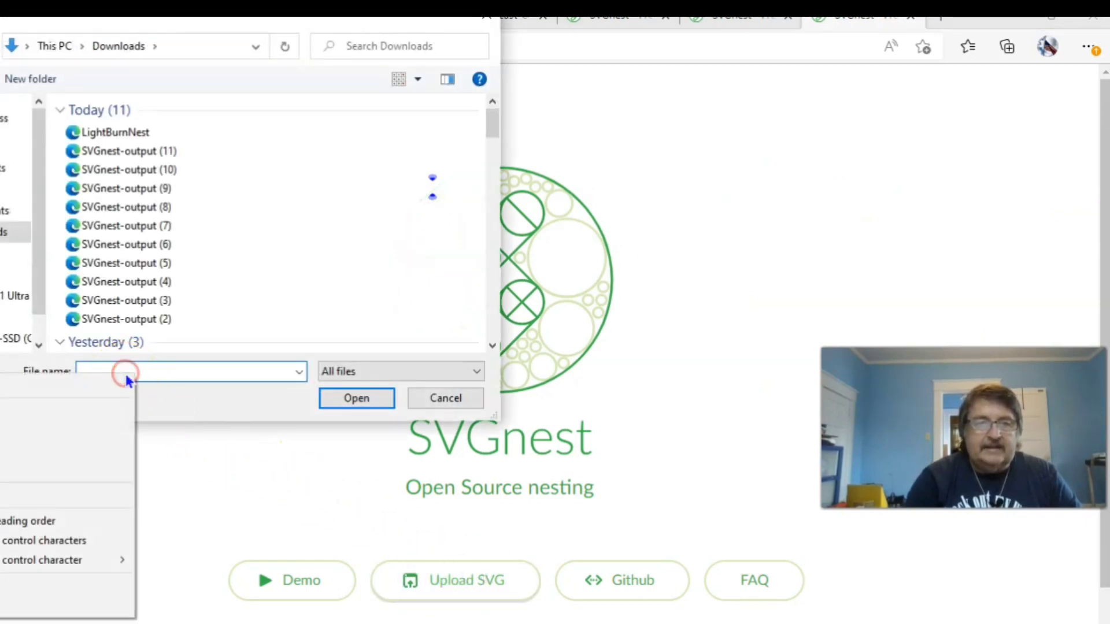
{"action": "type", "text": "Hobo Laptop\\Downloads\\LightBurnNest.svg"}
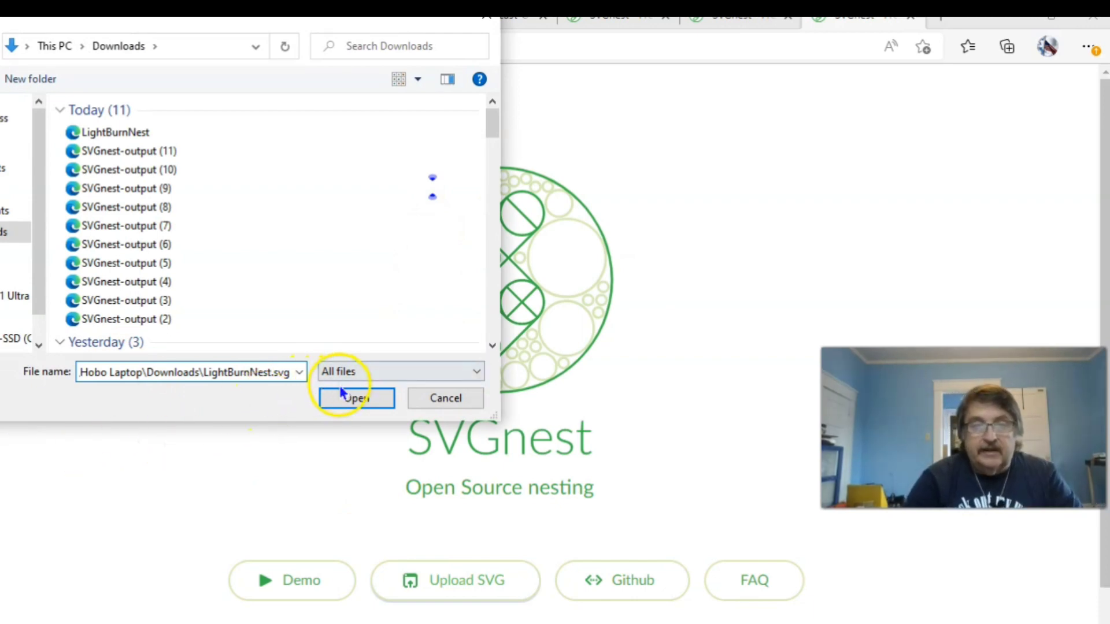
{"action": "left_click", "coordinate": [356, 398]}
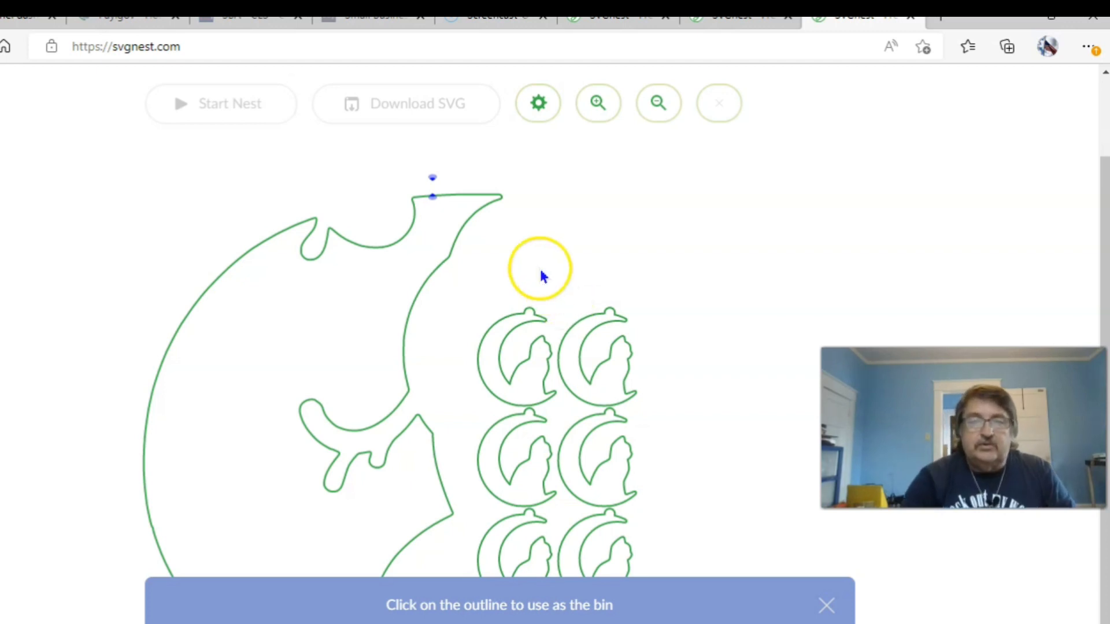
- Enable Part in Part and Explore concave areas, and set part rotations to 12
{"action": "left_click", "coordinate": [538, 103]}
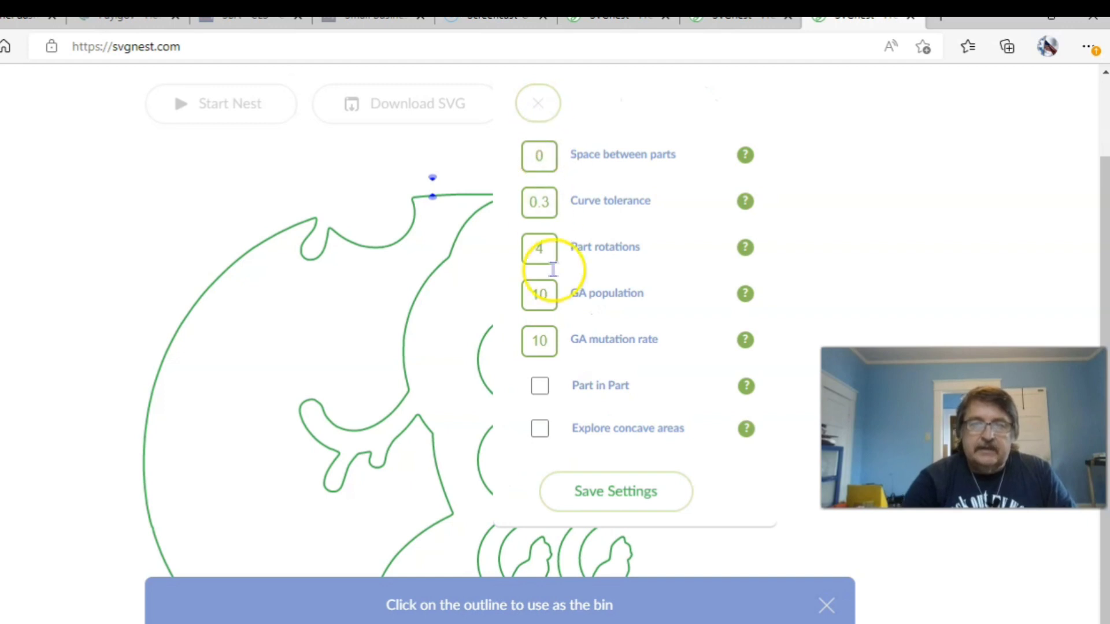
{"action": "left_click", "coordinate": [538, 387]}
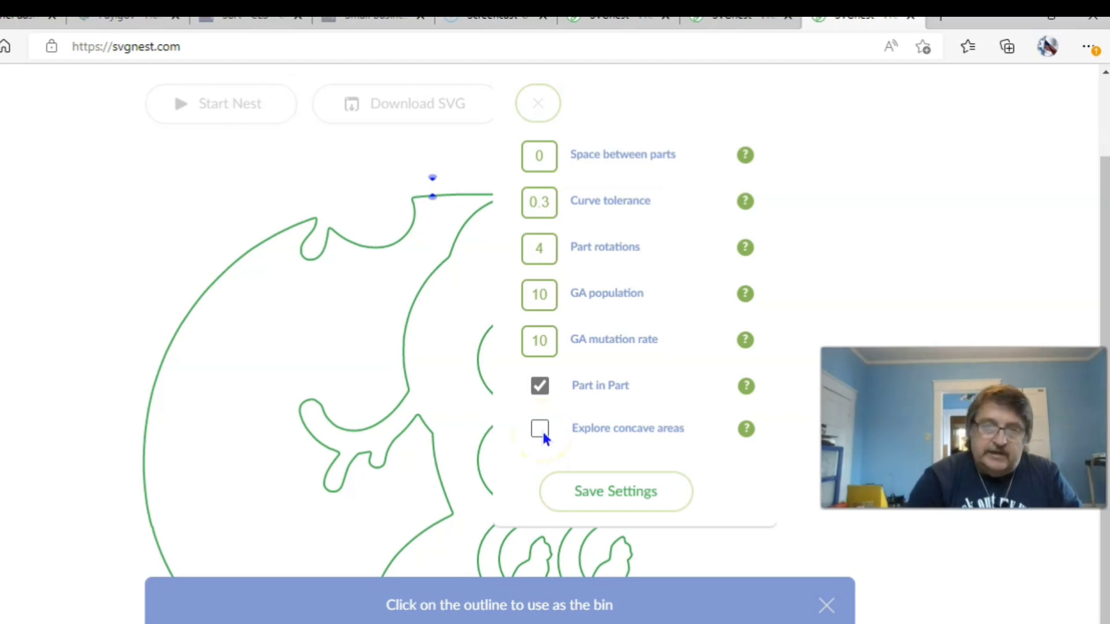
{"action": "left_click", "coordinate": [539, 427]}
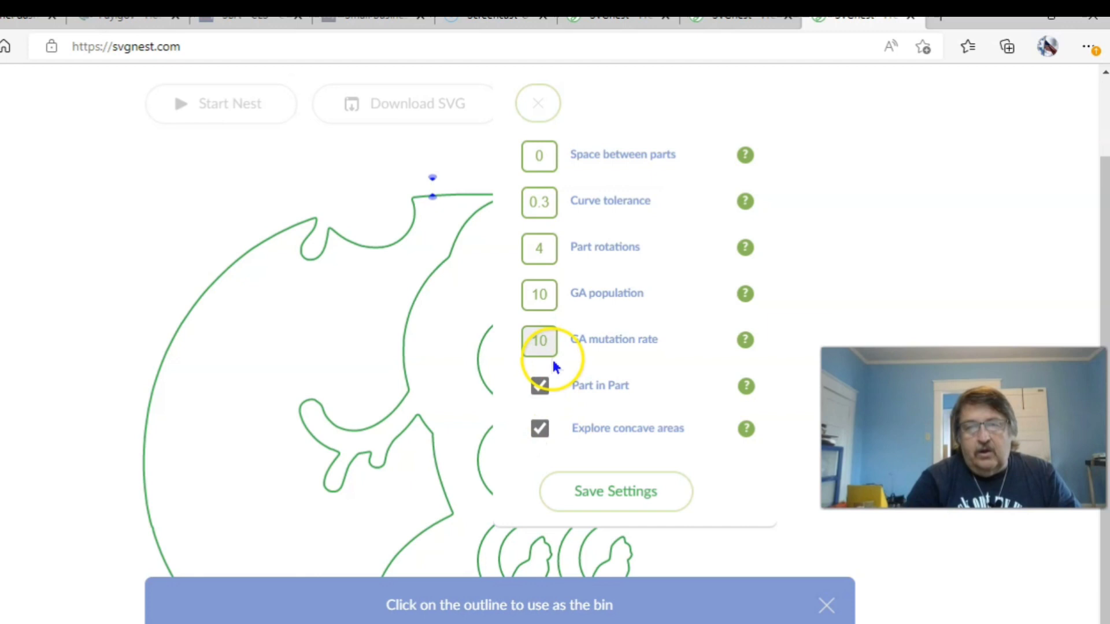
{"action": "left_click", "coordinate": [539, 247]}
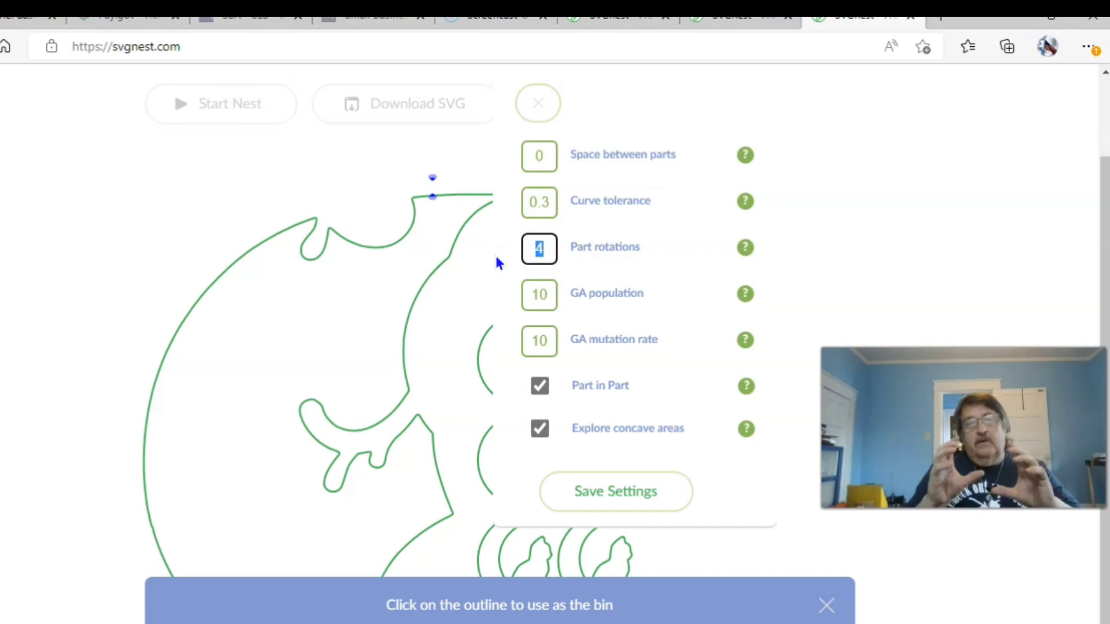
{"action": "type", "text": "12"}
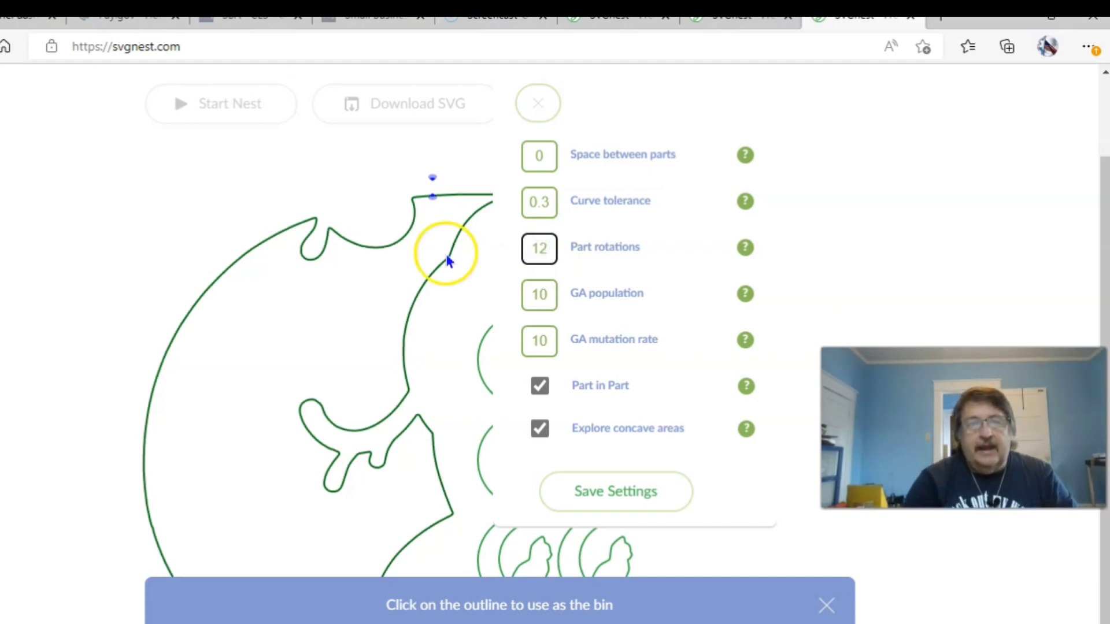
{"action": "mouse_move", "coordinate": [215, 109]}
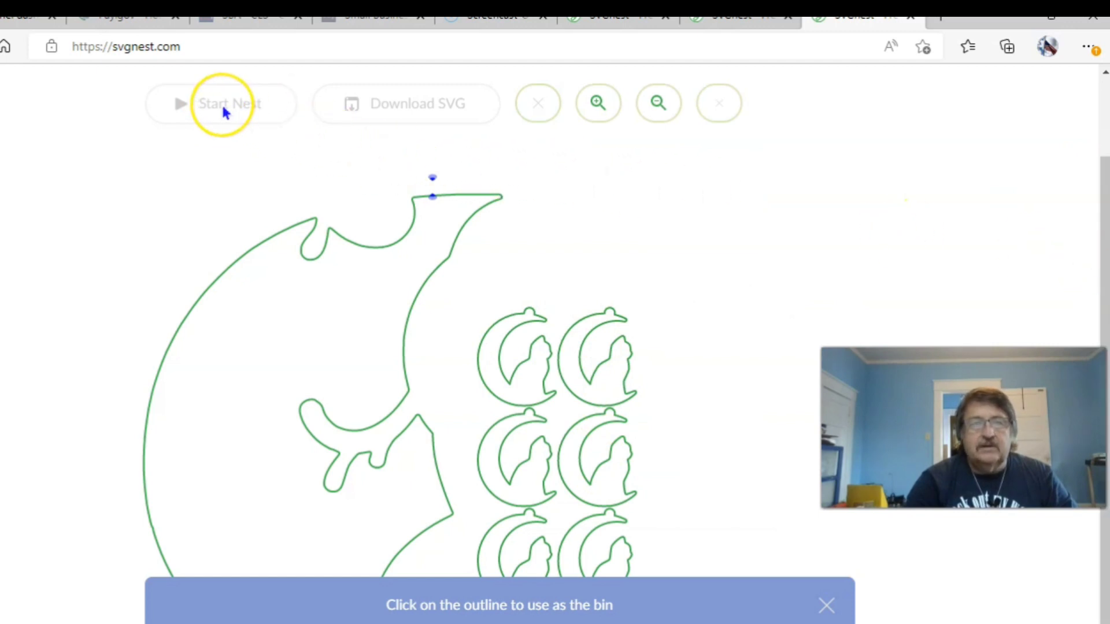
{"action": "mouse_move", "coordinate": [1010, 263]}
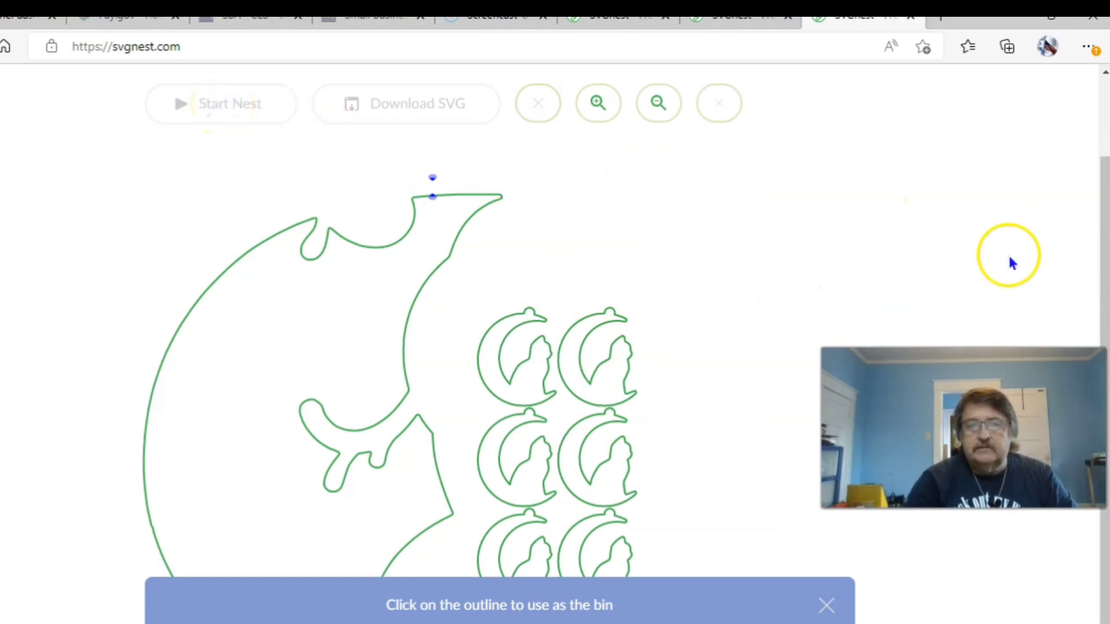
{"action": "mouse_move", "coordinate": [899, 230]}
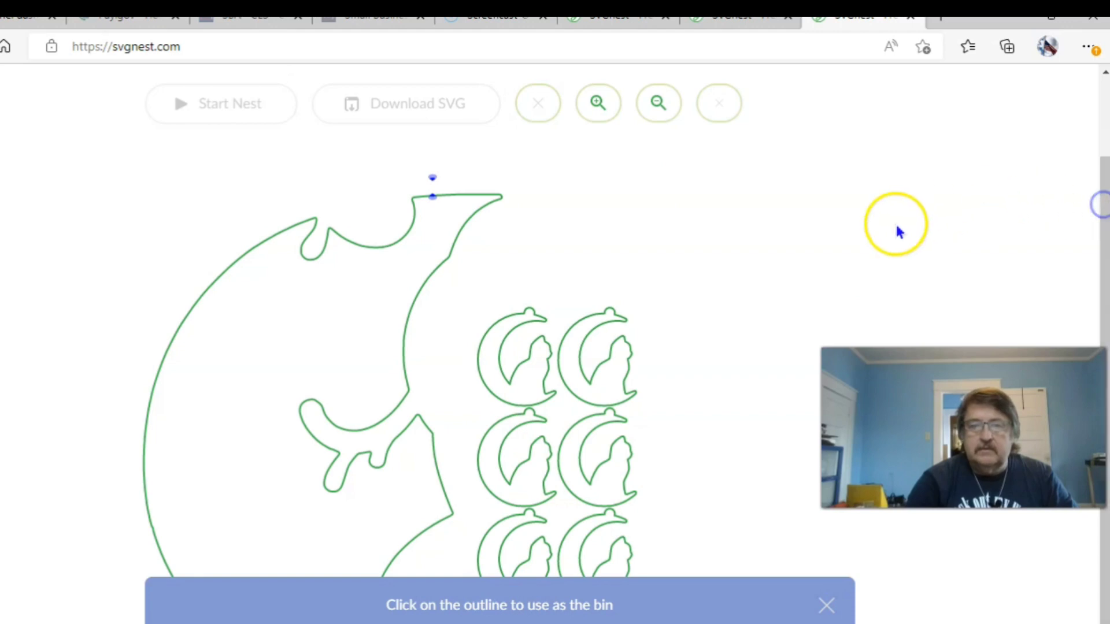
{"action": "mouse_move", "coordinate": [375, 258]}
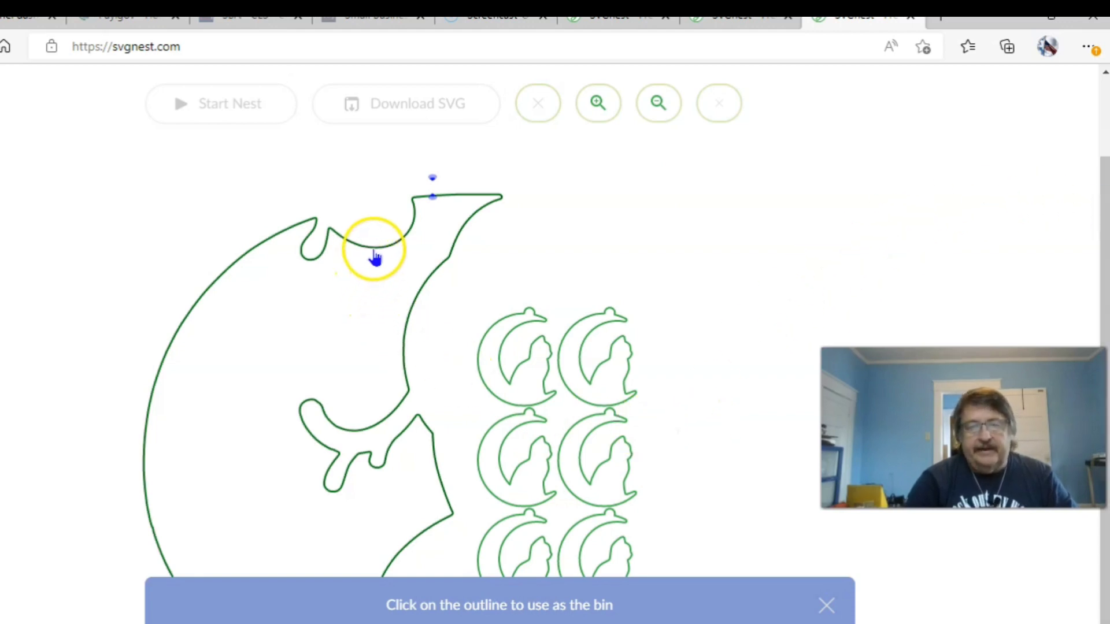
{"action": "mouse_move", "coordinate": [467, 608]}
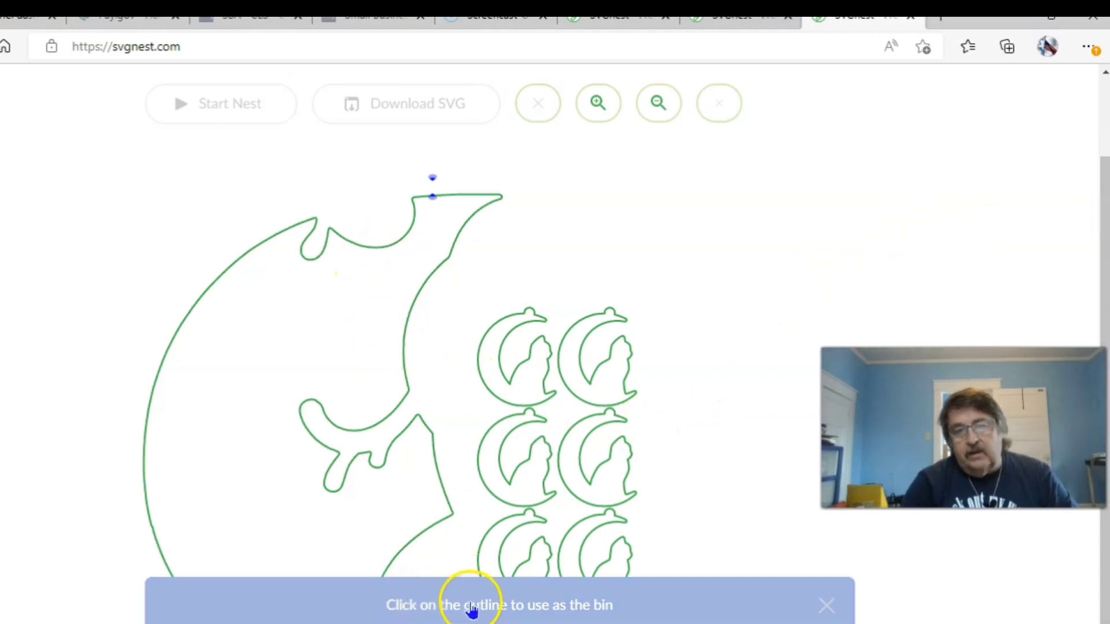
{"action": "mouse_move", "coordinate": [357, 253]}
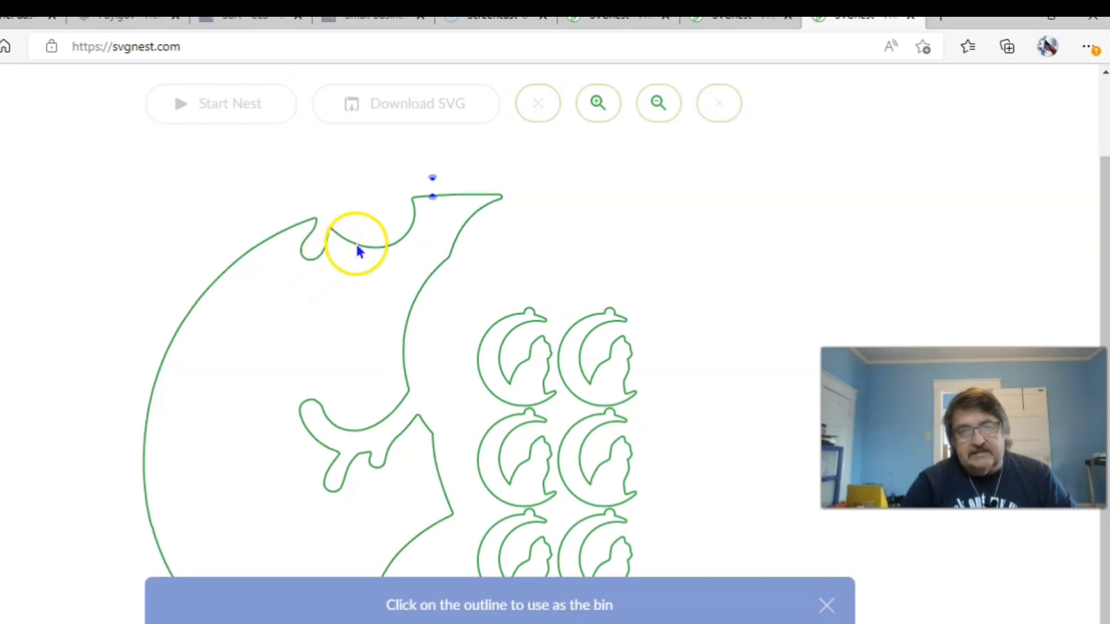
- Pick the scrap outline path as the nesting bin
{"action": "left_click", "coordinate": [357, 251]}
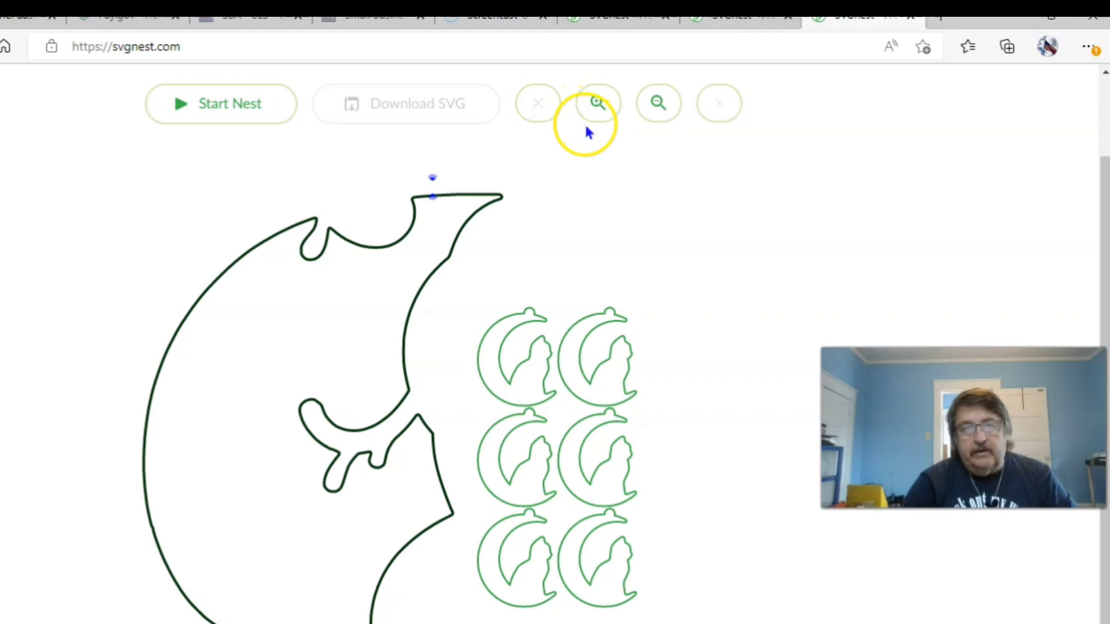
{"action": "mouse_move", "coordinate": [326, 138]}
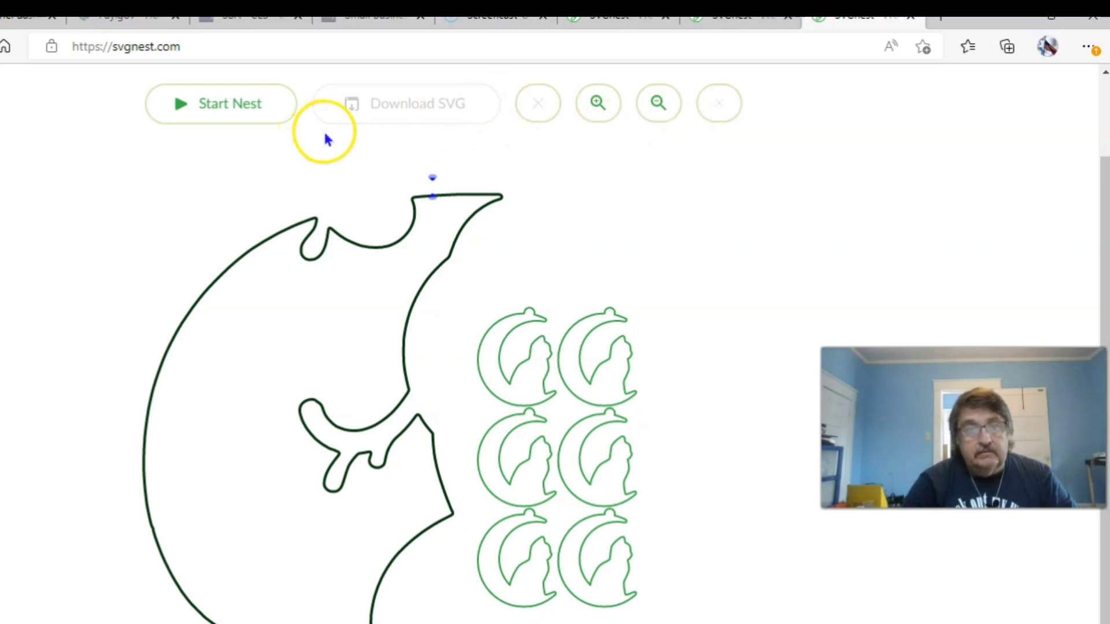
- Run the nest until all 6/6 earrings are placed, stop it, and download the nested SVG
{"action": "left_click", "coordinate": [220, 104]}
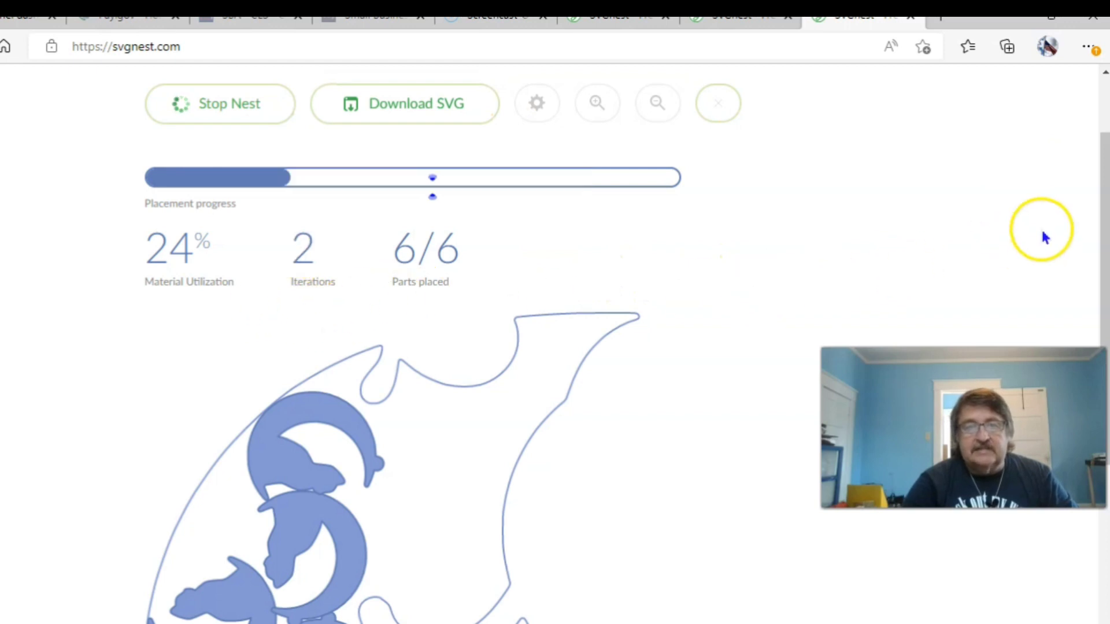
{"action": "scroll", "scroll_direction": "down", "scroll_amount": 3}
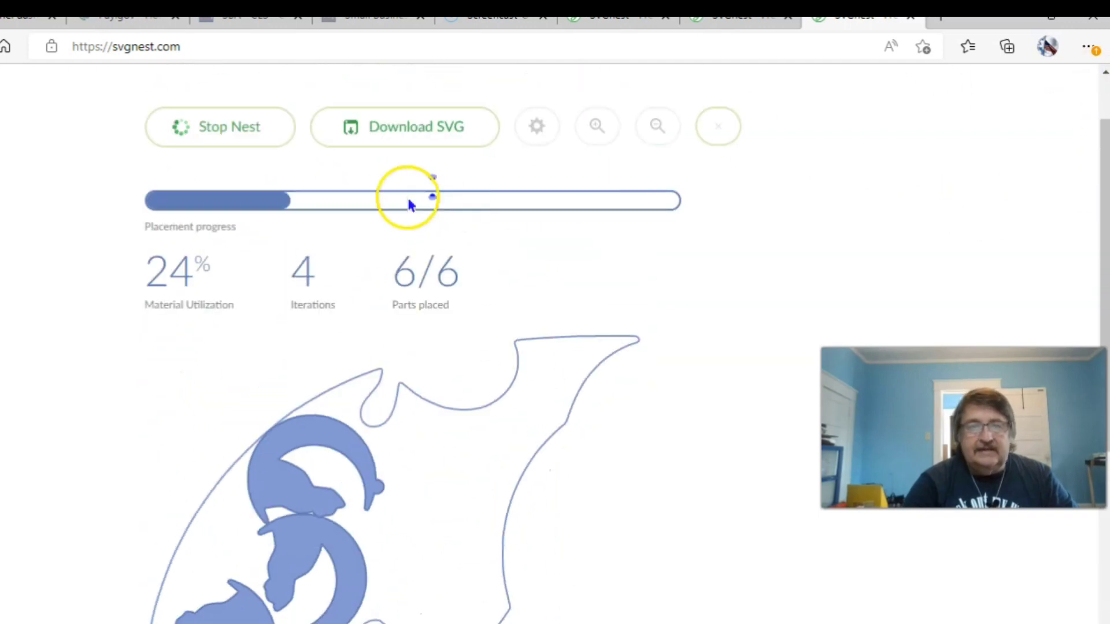
{"action": "left_click", "coordinate": [220, 128]}
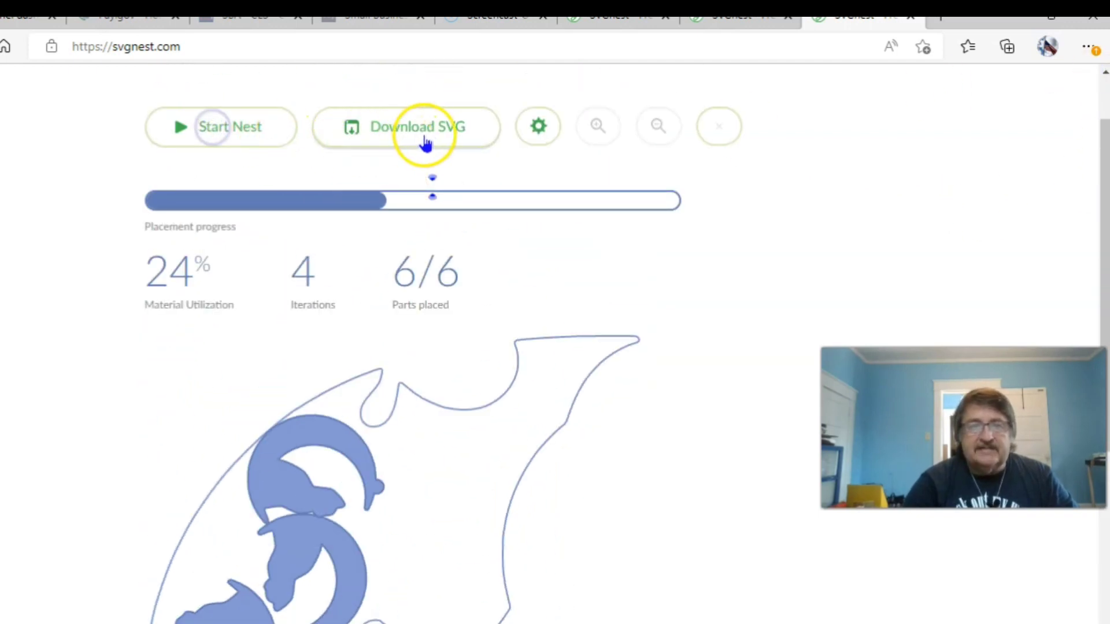
{"action": "left_click", "coordinate": [423, 128]}
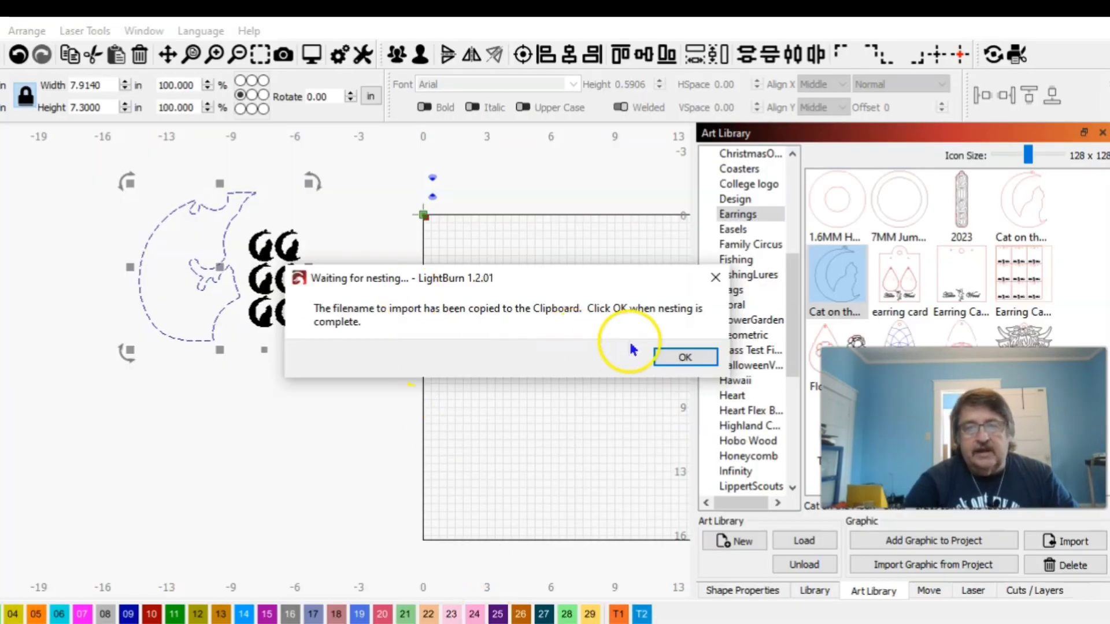
- Confirm nesting is complete and import SVGnest-output (12) from Downloads into LightBurn
{"action": "left_click", "coordinate": [684, 357]}
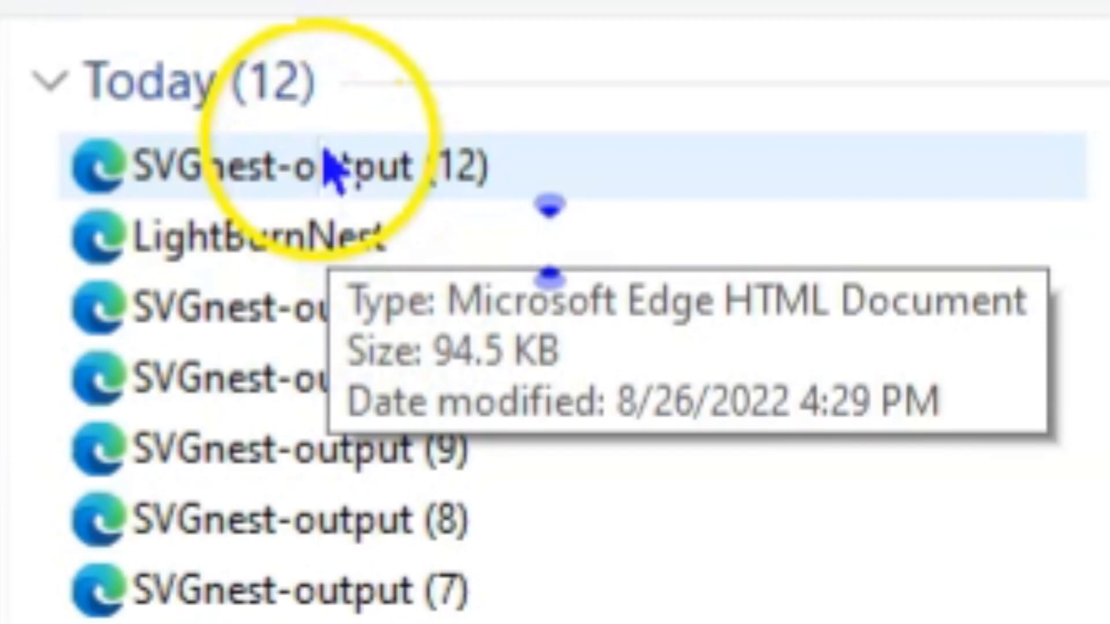
{"action": "left_click", "coordinate": [762, 444]}
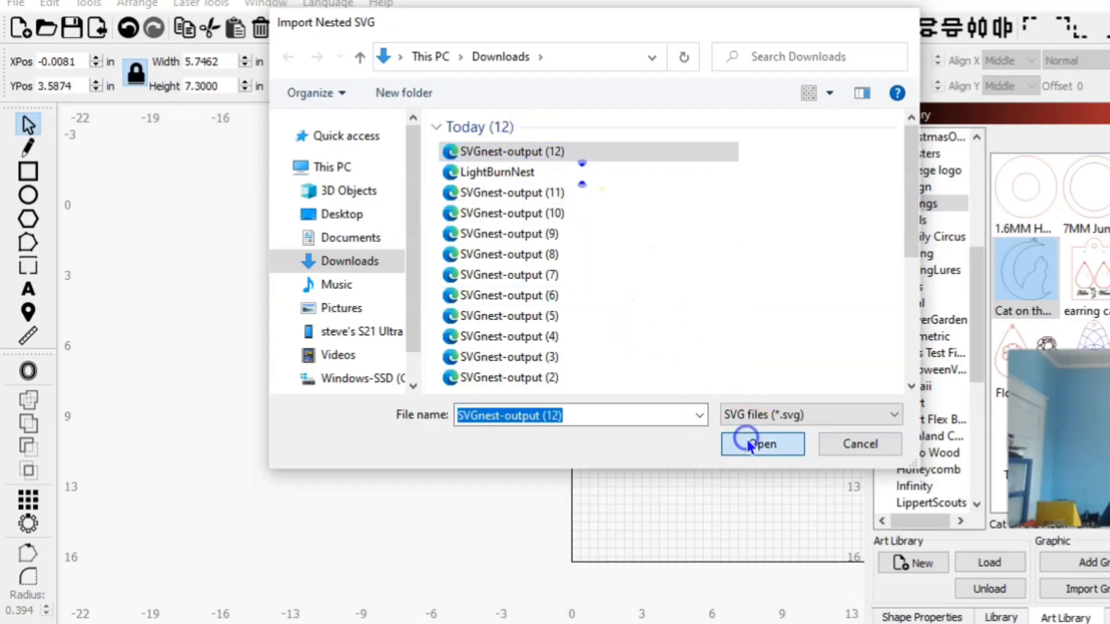
{"action": "left_click", "coordinate": [762, 444]}
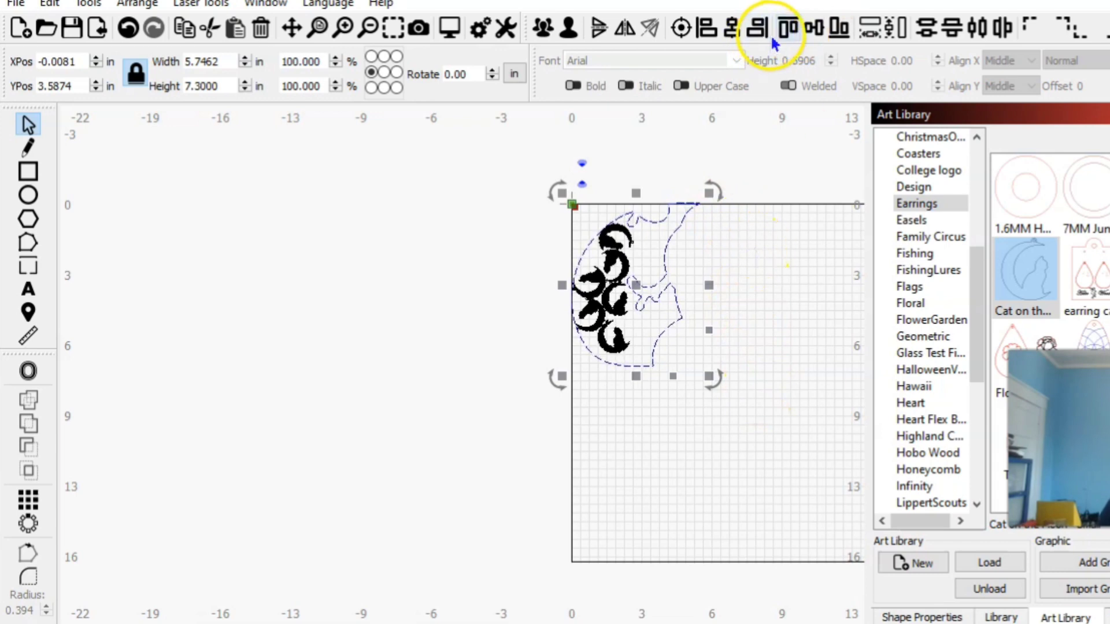
- Move the nested layout onto the work area for inspection, then add a fresh cat earring from the Art Library
{"action": "left_click_drag", "start_coordinate": [610, 284], "coordinate": [760, 386]}
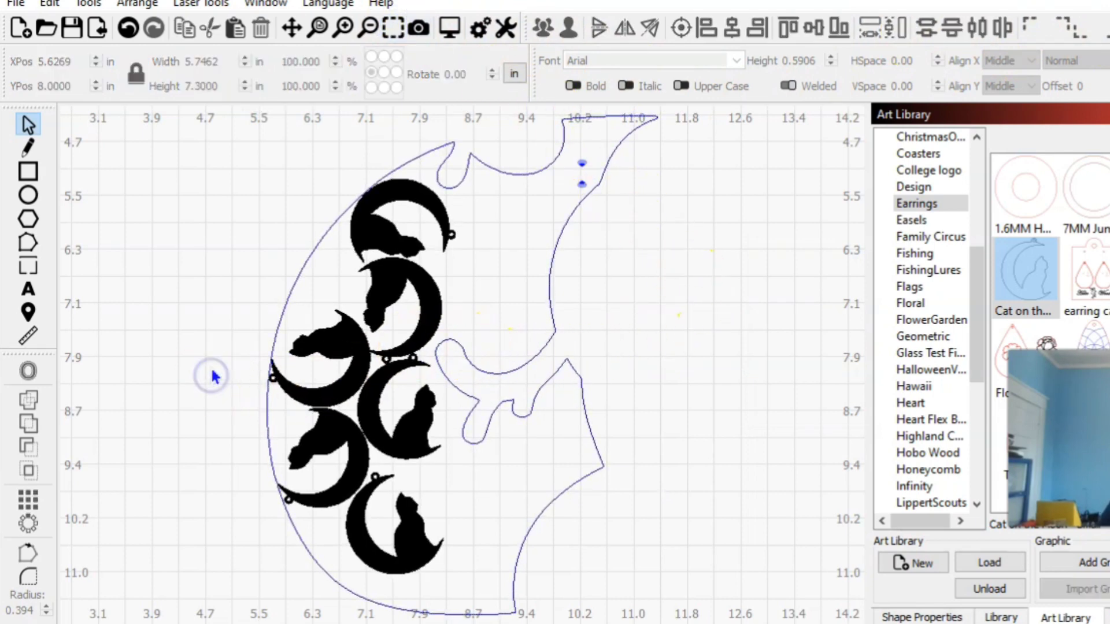
{"action": "mouse_move", "coordinate": [208, 174]}
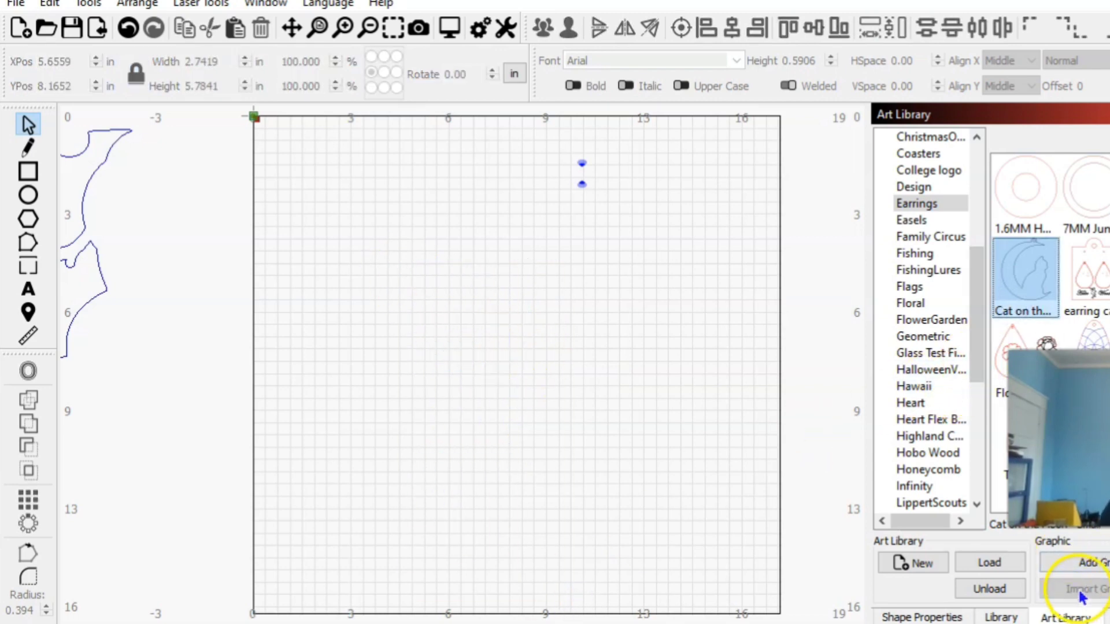
{"action": "left_click", "coordinate": [1082, 588]}
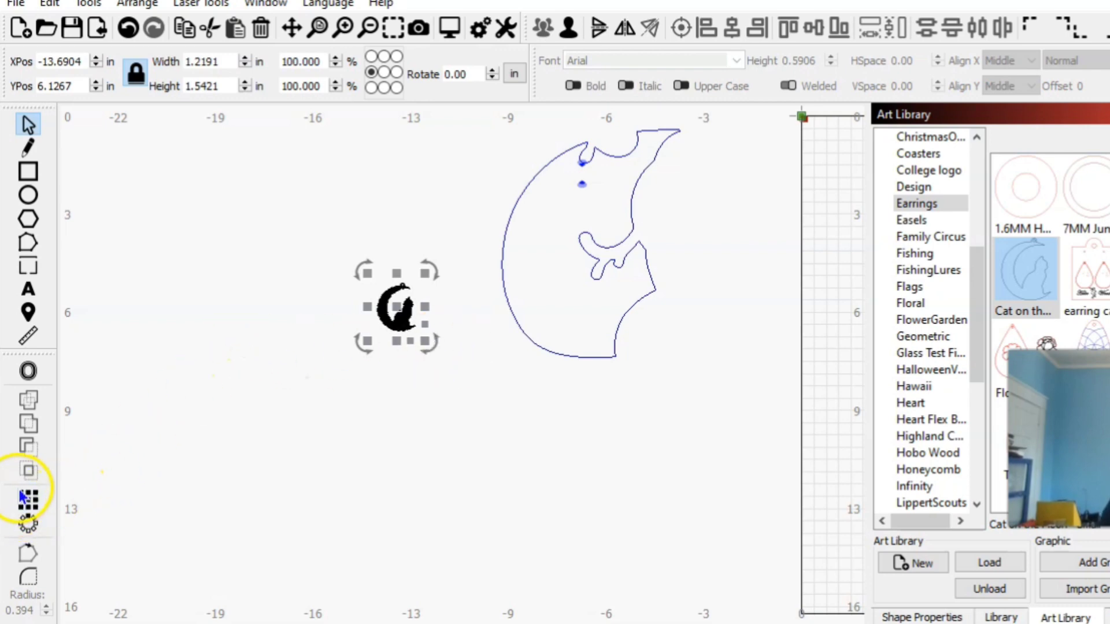
- Start a grid array of the single cat earring
{"action": "left_click", "coordinate": [25, 500]}
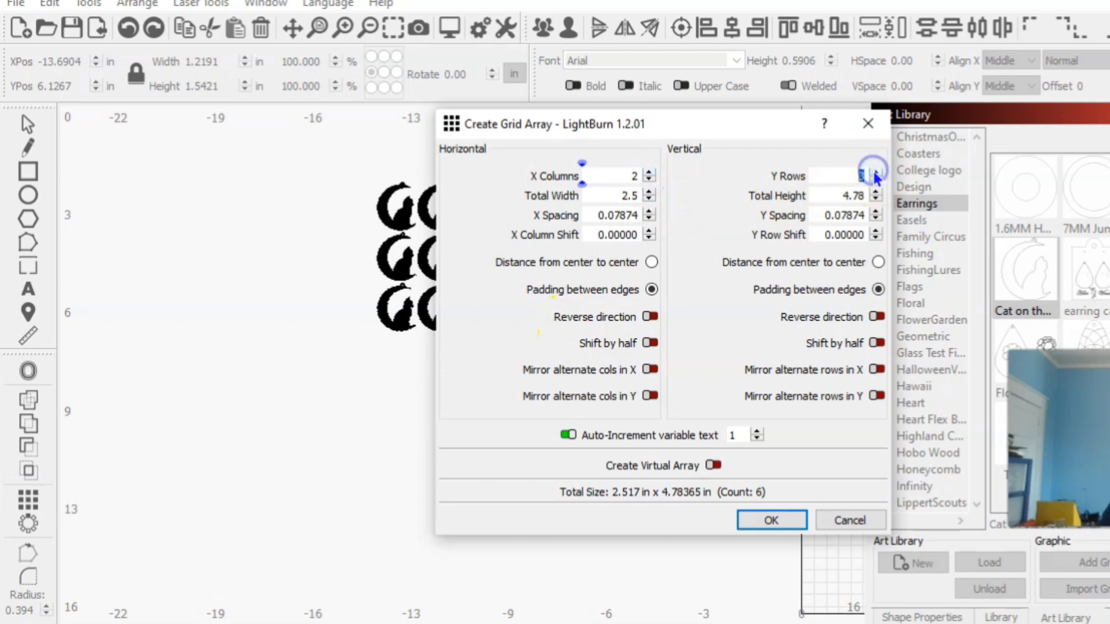
- Create the 2-column by 3-row grid of six earrings and switch back to the SVGnest site
{"action": "left_click", "coordinate": [771, 520]}
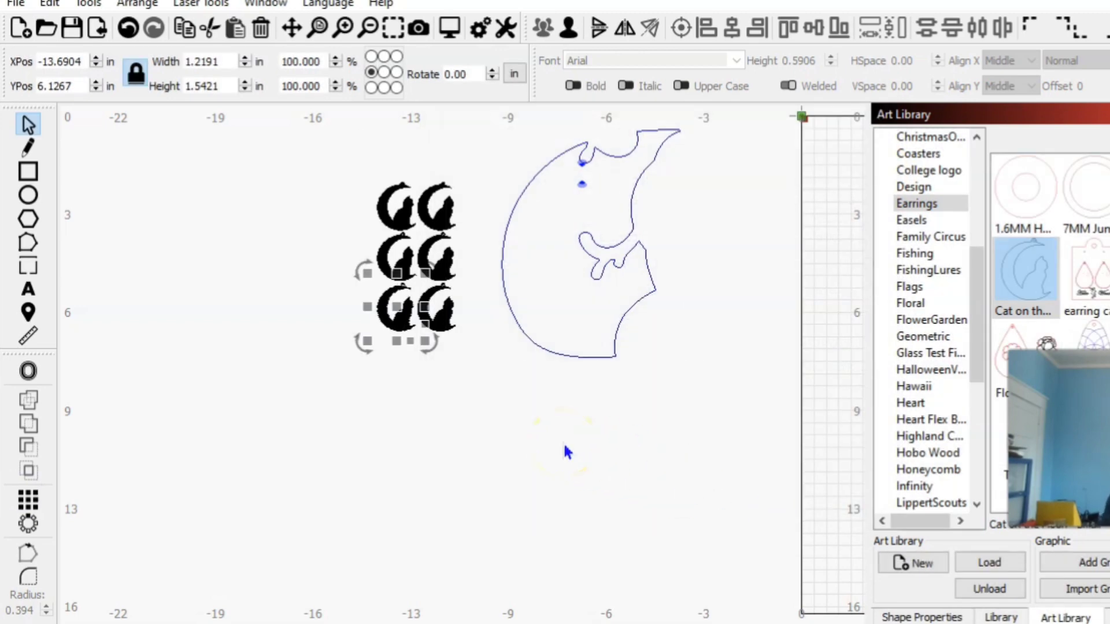
{"action": "left_click", "coordinate": [148, 4]}
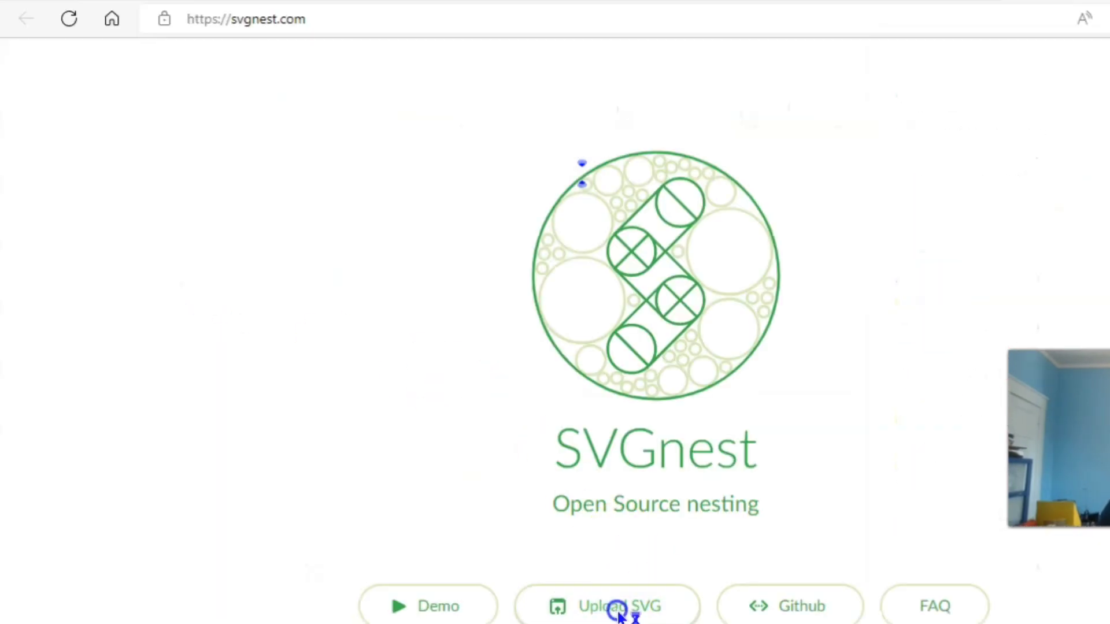
- Upload the exported file by pasting its name, then set the scrap outline as the nesting bin
{"action": "left_click", "coordinate": [614, 605]}
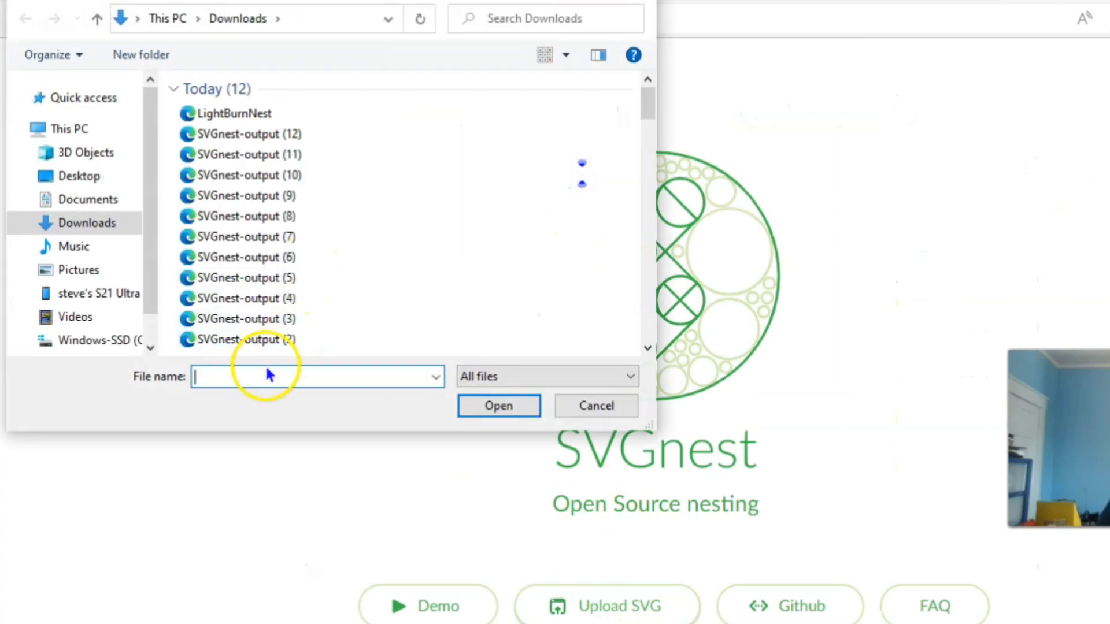
{"action": "left_click", "coordinate": [267, 377]}
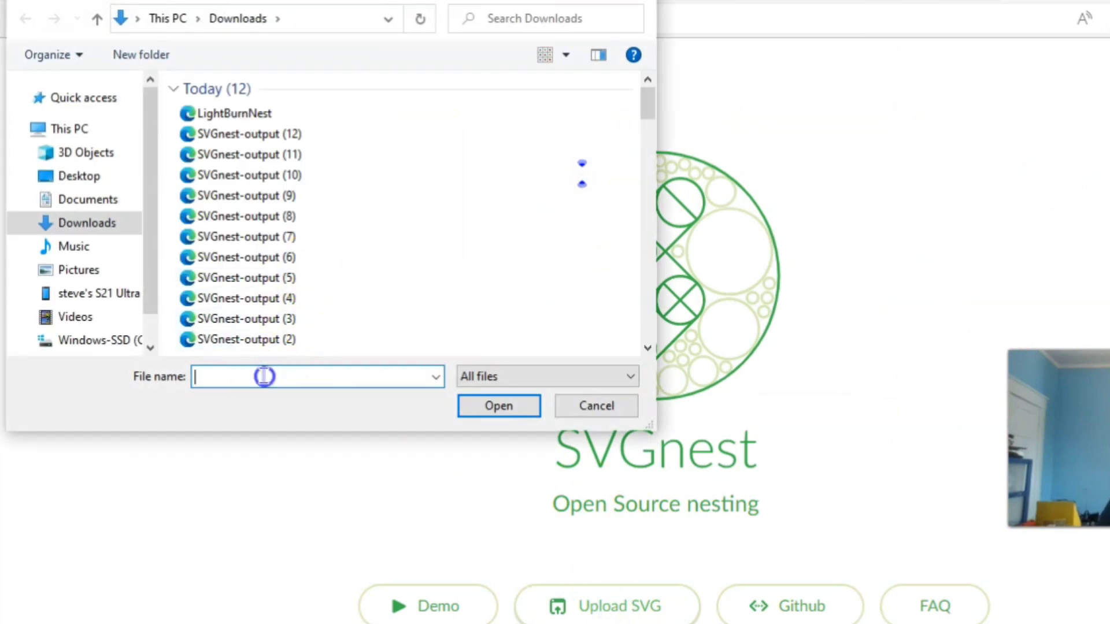
{"action": "right_click", "coordinate": [264, 376]}
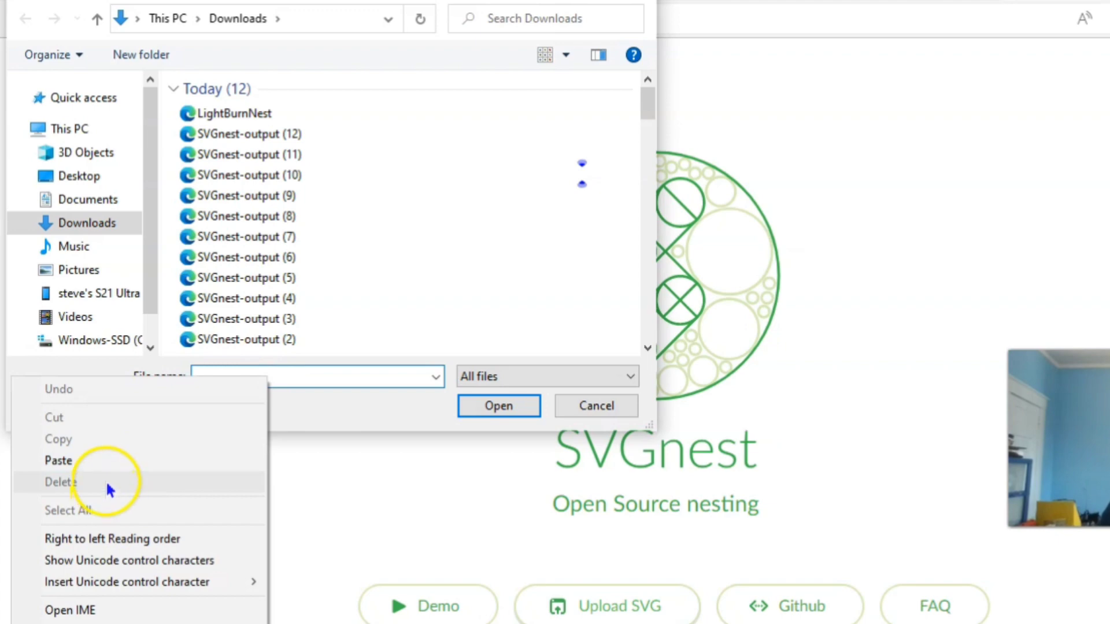
{"action": "left_click", "coordinate": [497, 406]}
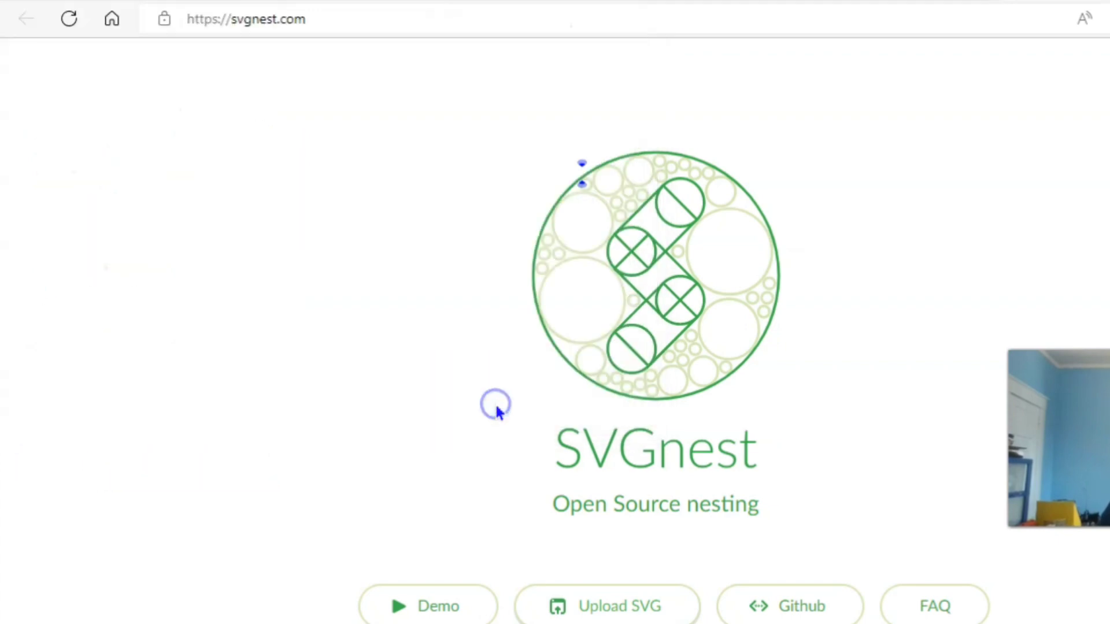
{"action": "left_click", "coordinate": [432, 606]}
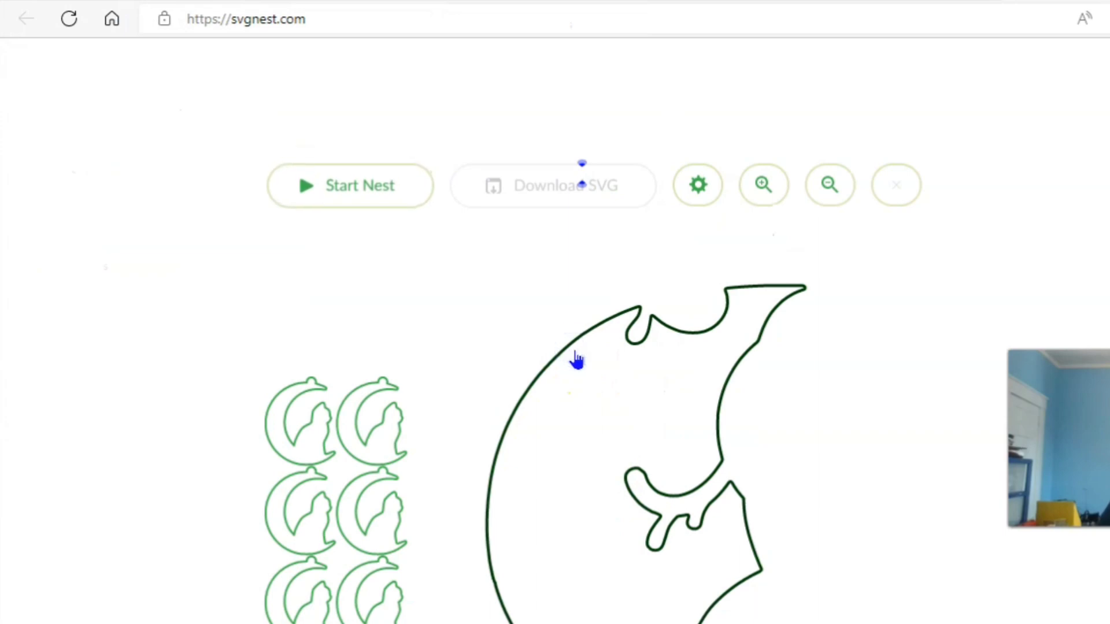
- In nesting settings, set Space between parts to 7, rotations to 12, and enable Part in Part
{"action": "left_click", "coordinate": [697, 185]}
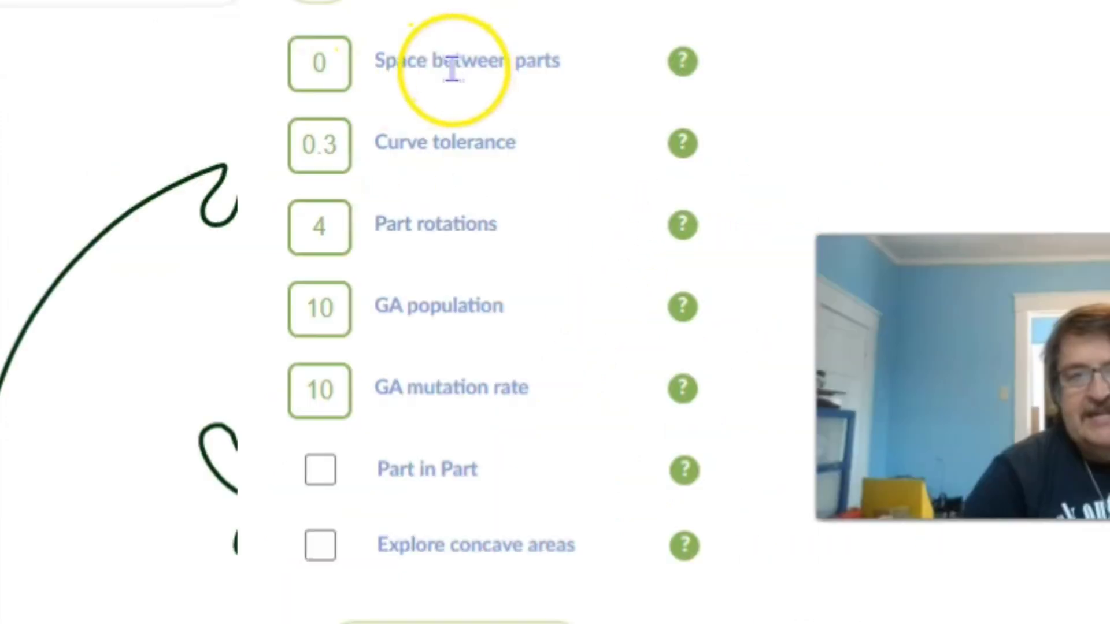
{"action": "left_click", "coordinate": [324, 64]}
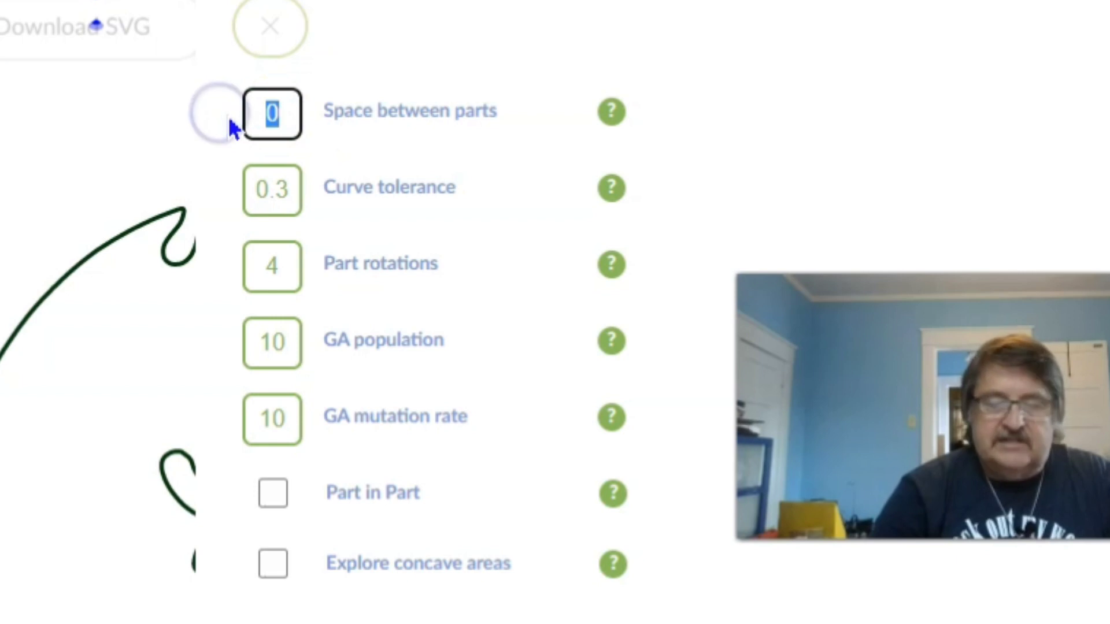
{"action": "type", "text": "7"}
{"action": "left_click", "coordinate": [272, 265]}
{"action": "type", "text": "12"}
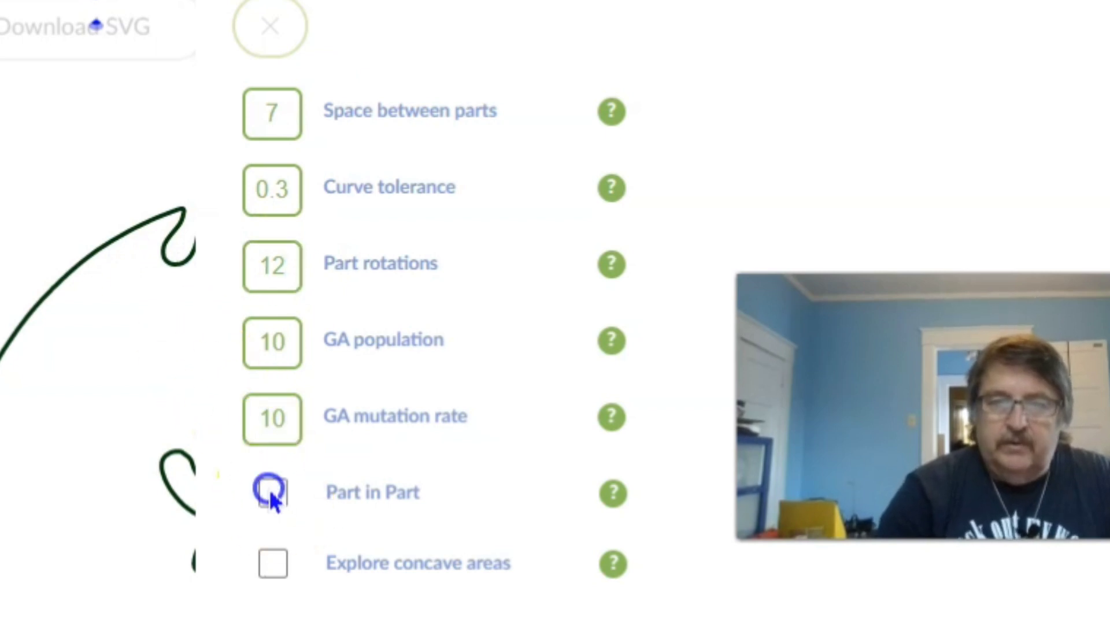
{"action": "left_click", "coordinate": [270, 570]}
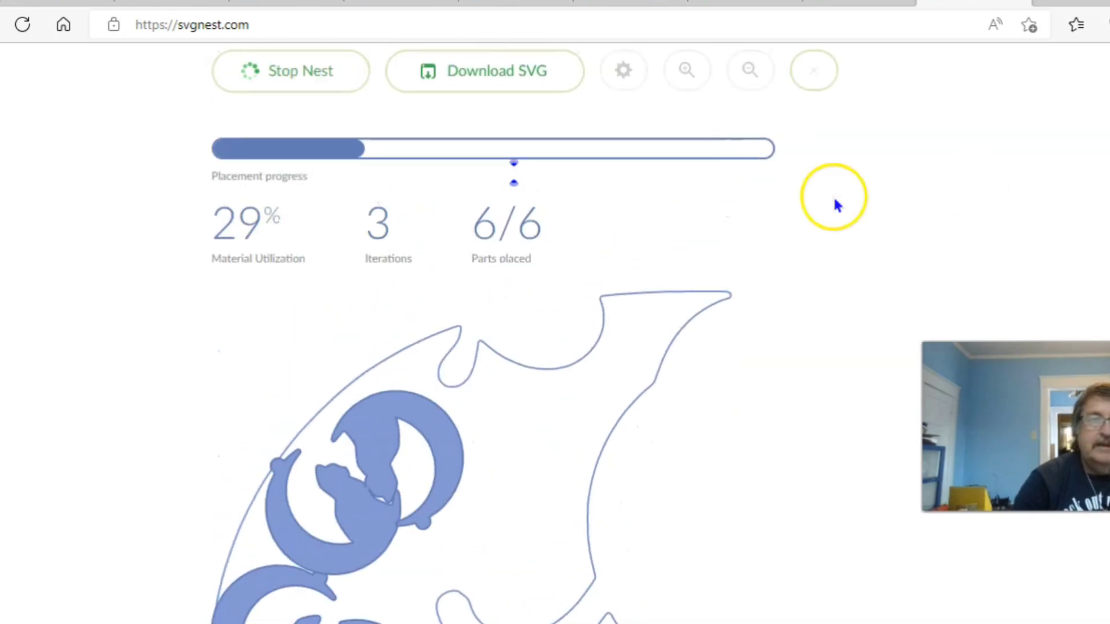
{"action": "mouse_move", "coordinate": [480, 406]}
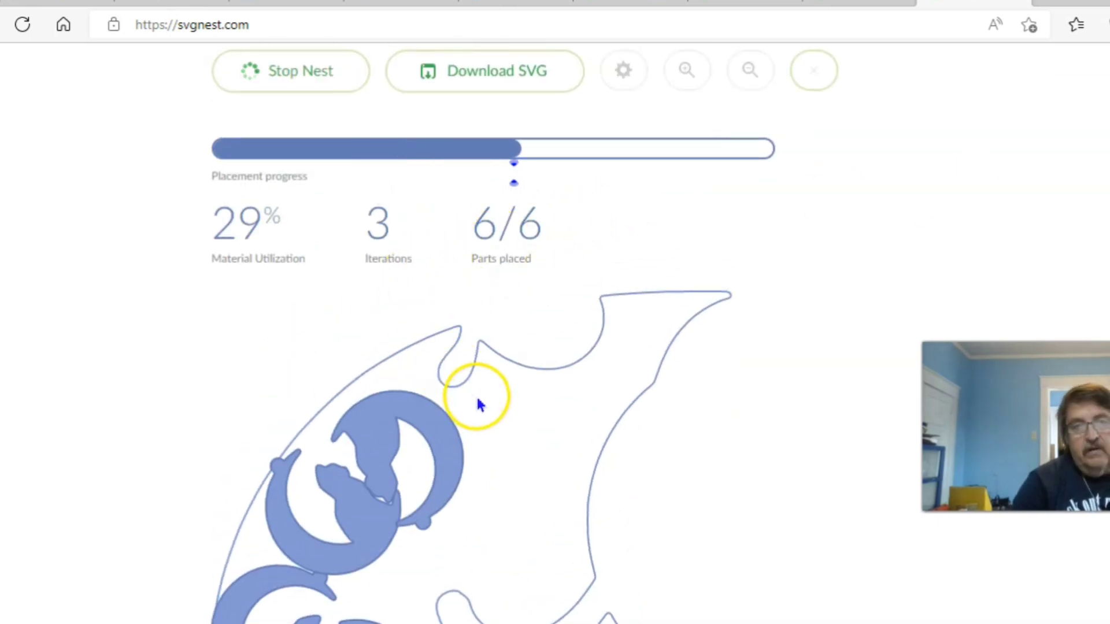
- Download the nested layout as SVG once all six earrings are placed
{"action": "left_click", "coordinate": [287, 69]}
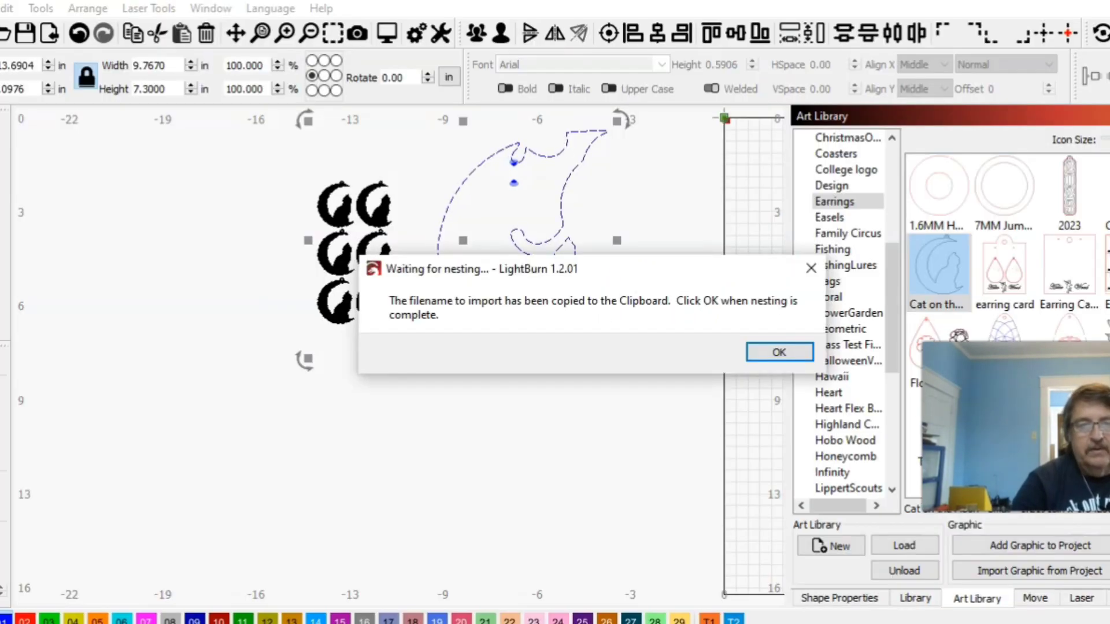
- Confirm nesting is complete and import SVGnest-output (13) from Downloads
{"action": "left_click", "coordinate": [779, 351]}
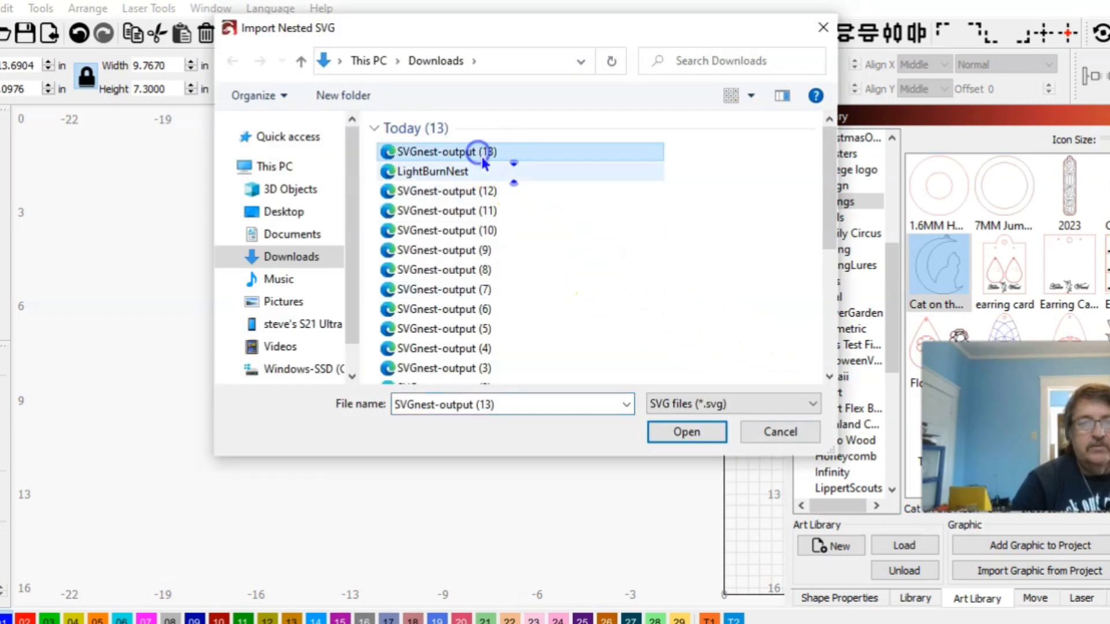
{"action": "left_click", "coordinate": [686, 432]}
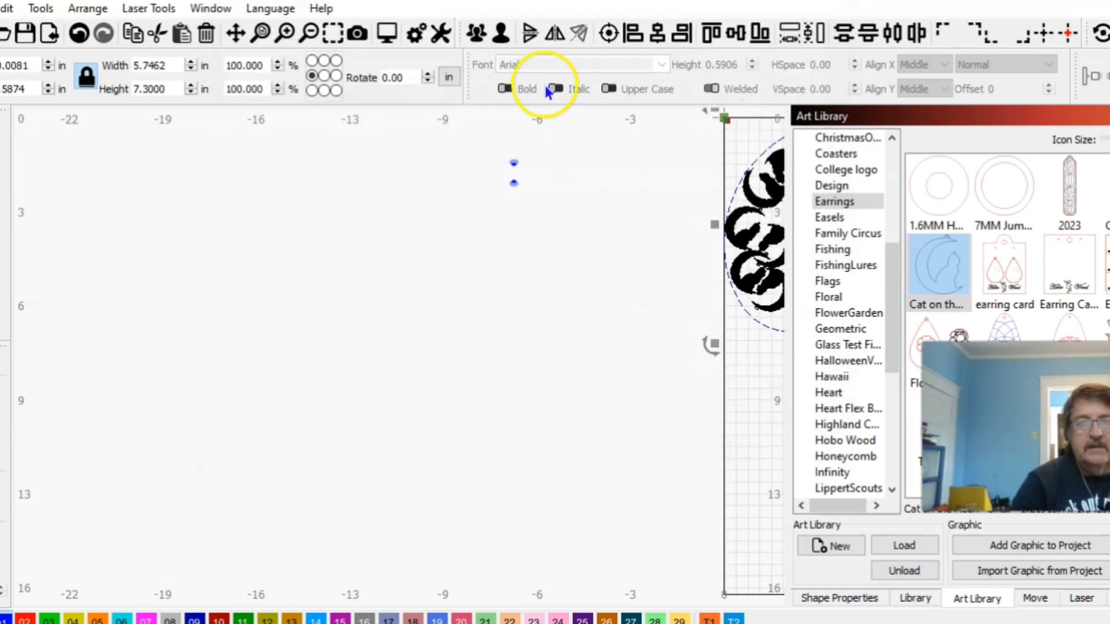
{"action": "mouse_move", "coordinate": [1067, 33]}
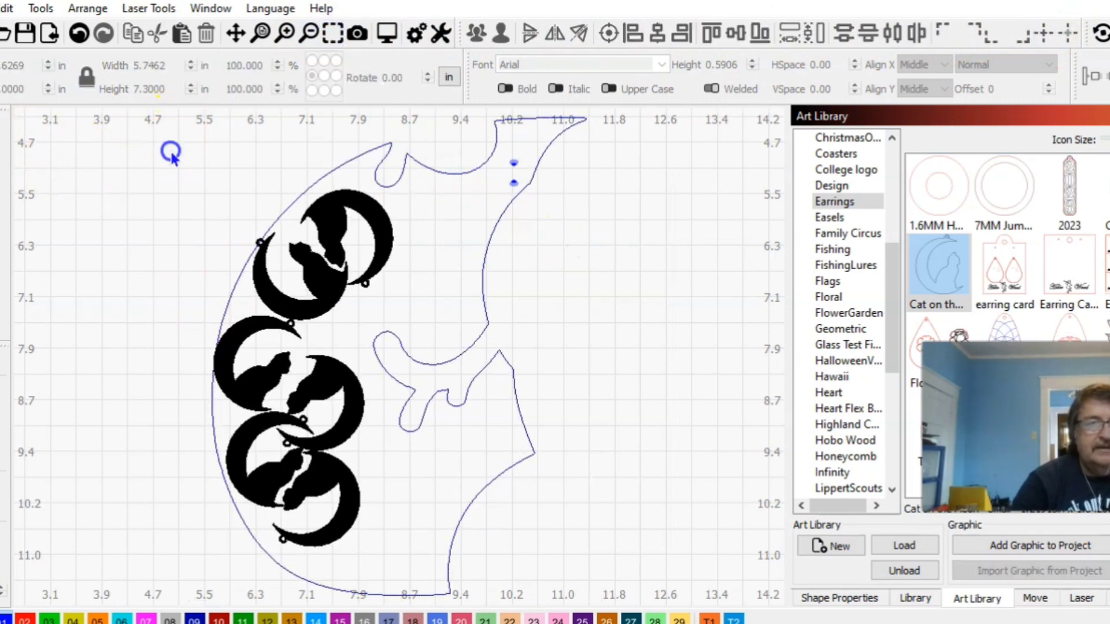
- Switch to wireframe view and marquee-select the overlapping lower earrings to move them apart
{"action": "left_click", "coordinate": [495, 525]}
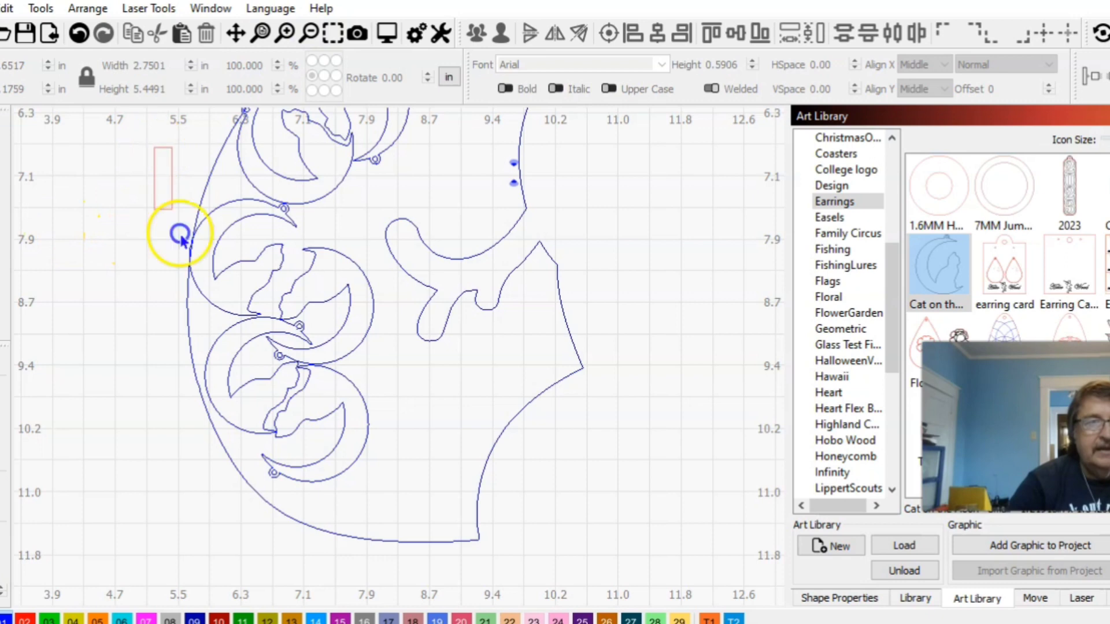
{"action": "left_click_drag", "start_coordinate": [181, 233], "coordinate": [403, 506]}
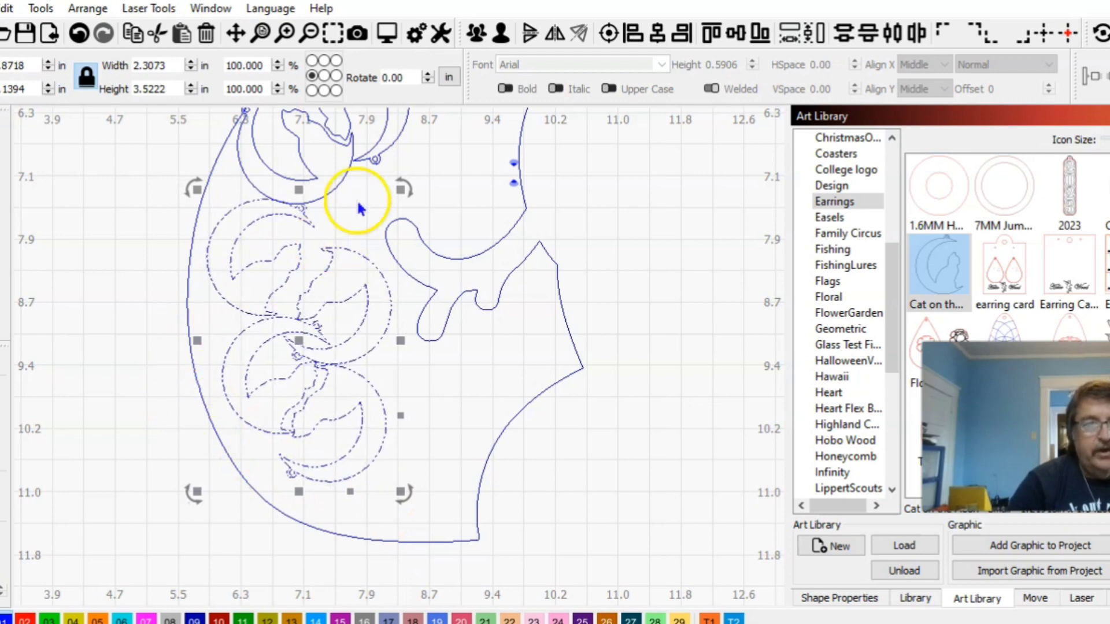
{"action": "left_click", "coordinate": [307, 34]}
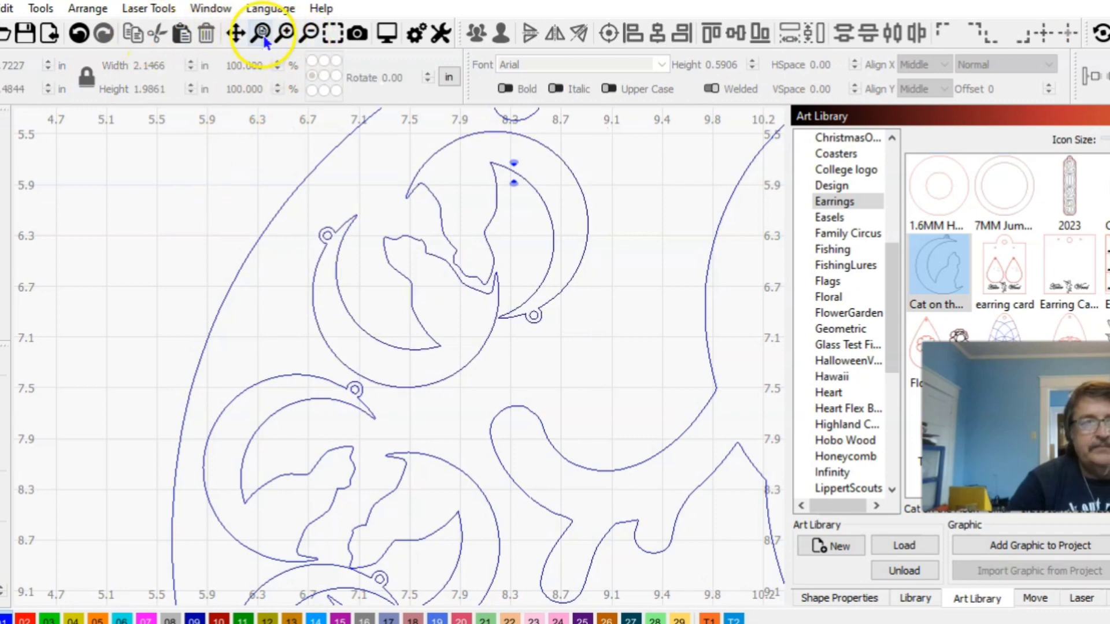
- Select the scrap outline with all six nested cat earrings as one selection
{"action": "left_click", "coordinate": [261, 32]}
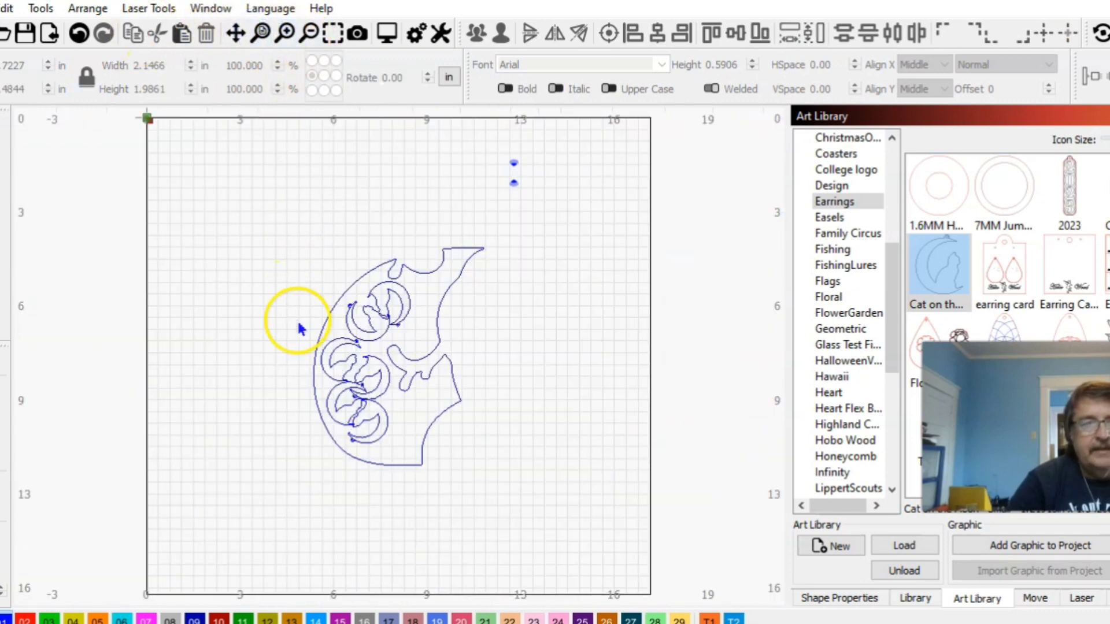
{"action": "left_click_drag", "start_coordinate": [297, 322], "coordinate": [430, 355]}
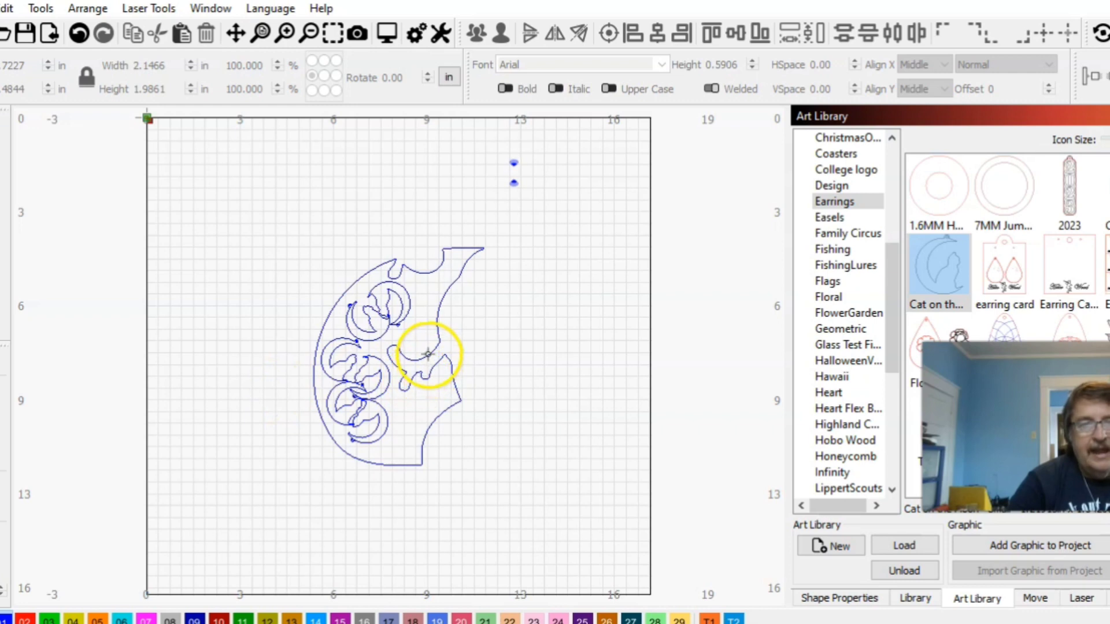
{"action": "left_click", "coordinate": [429, 352]}
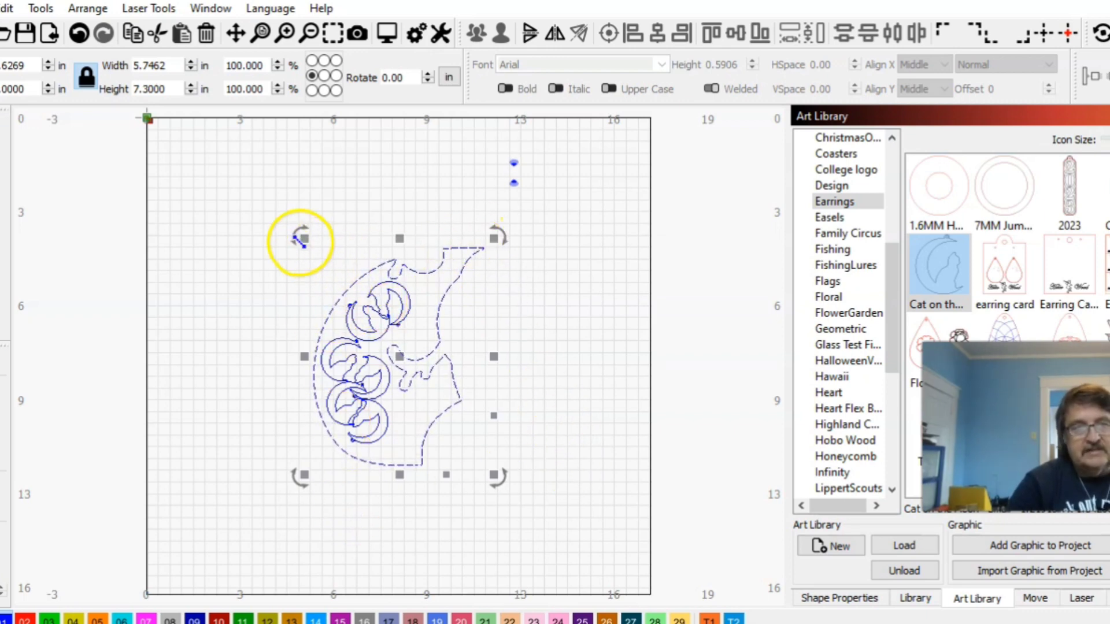
{"action": "left_click_drag", "start_coordinate": [300, 243], "coordinate": [368, 251]}
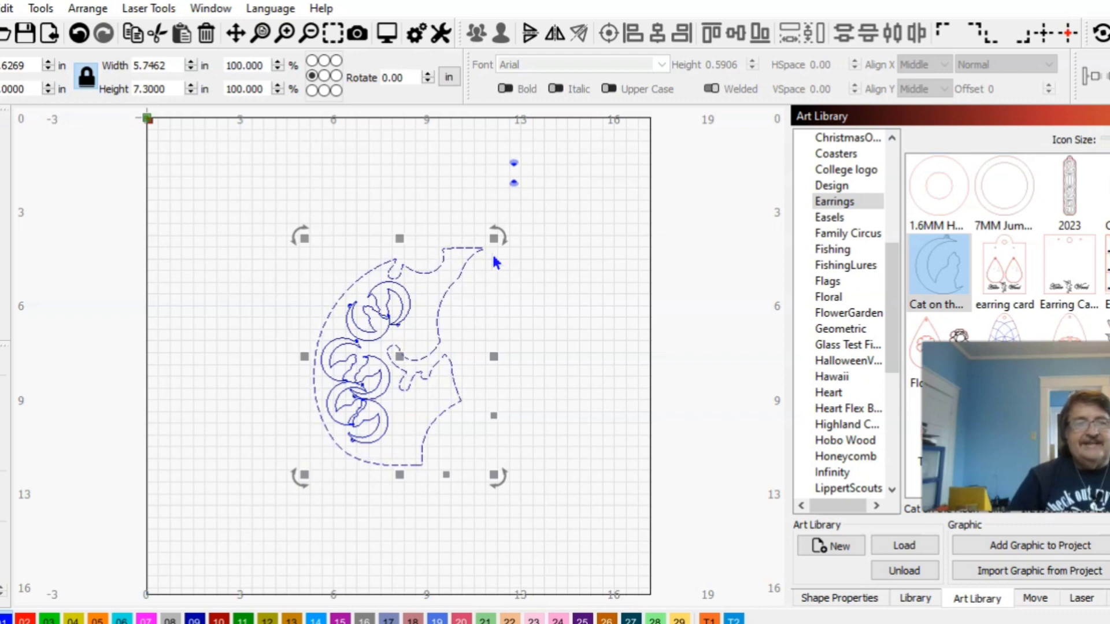
- Show the Arrange commands for the selected set, including Nest Selected and Lock Selected Shapes
{"action": "left_click", "coordinate": [88, 8]}
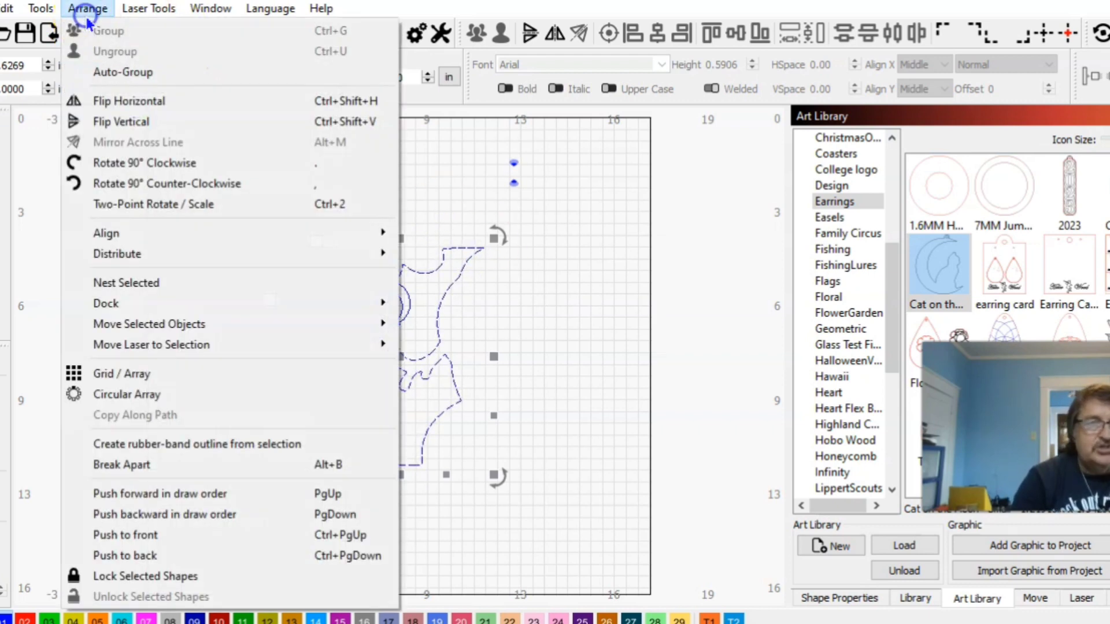
{"action": "mouse_move", "coordinate": [149, 296]}
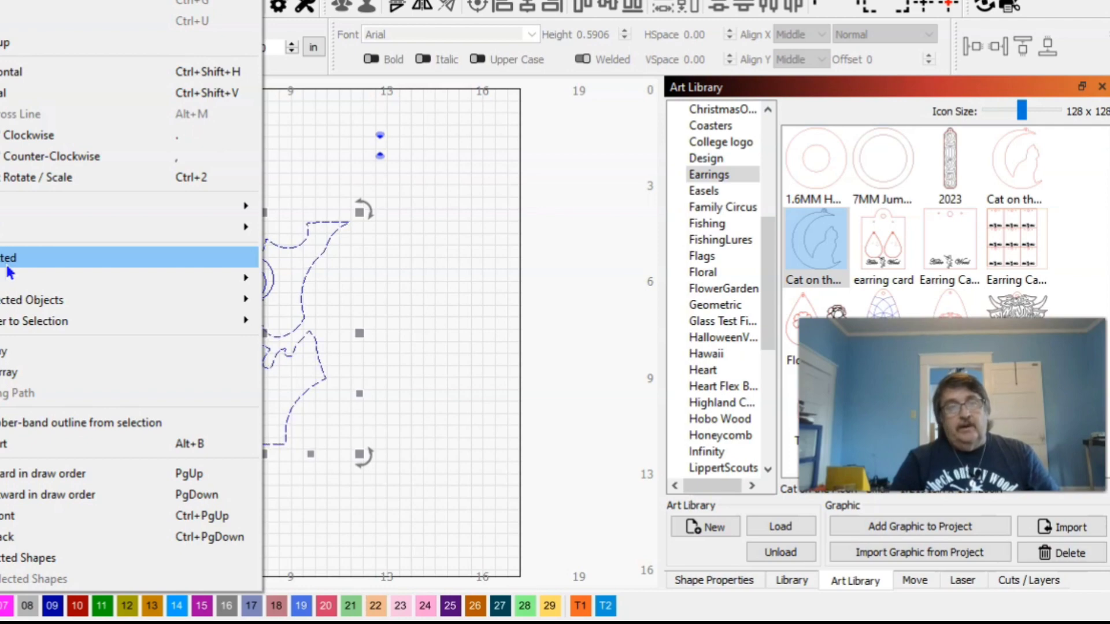
{"action": "mouse_move", "coordinate": [29, 558]}
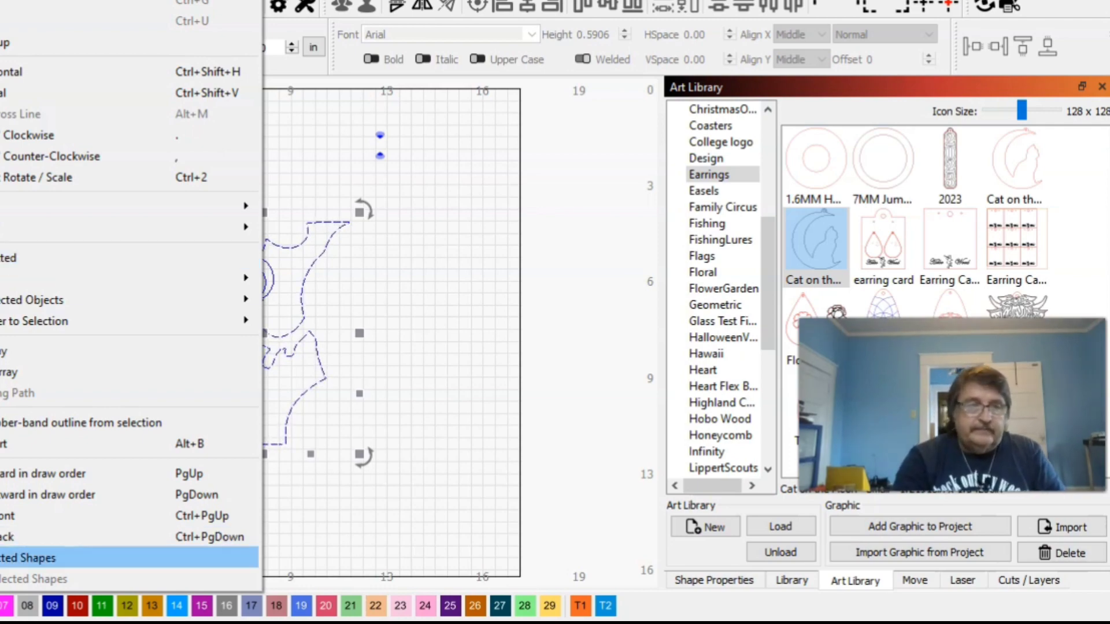